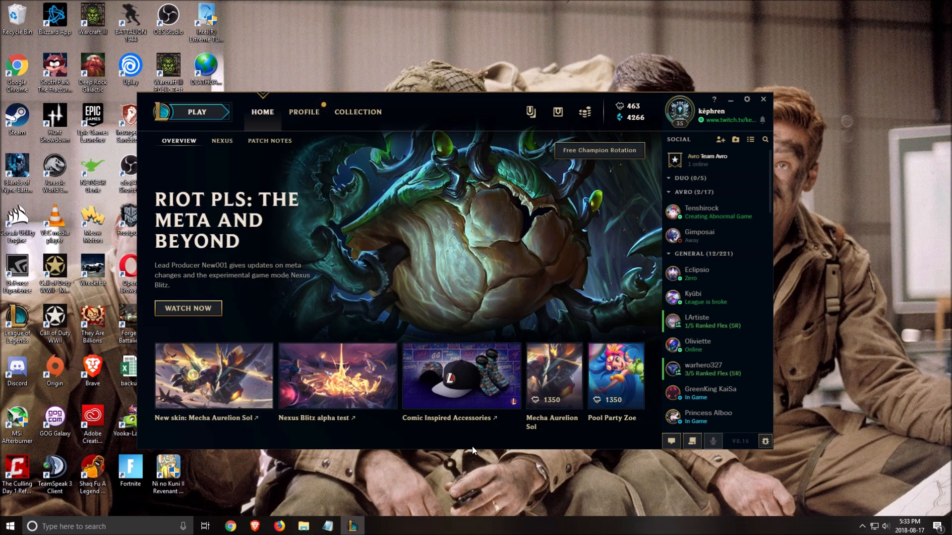
mouse_move(397, 513)
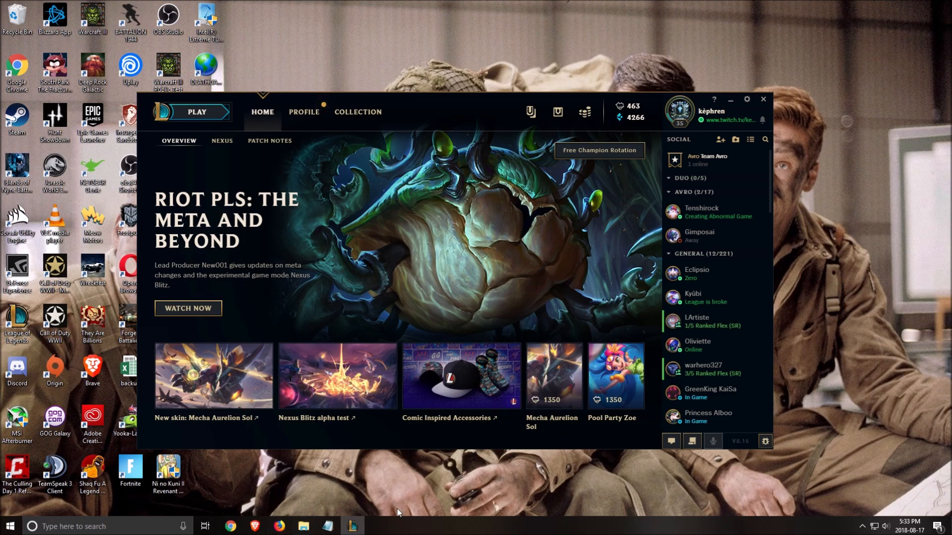
mouse_move(495, 382)
type("control")
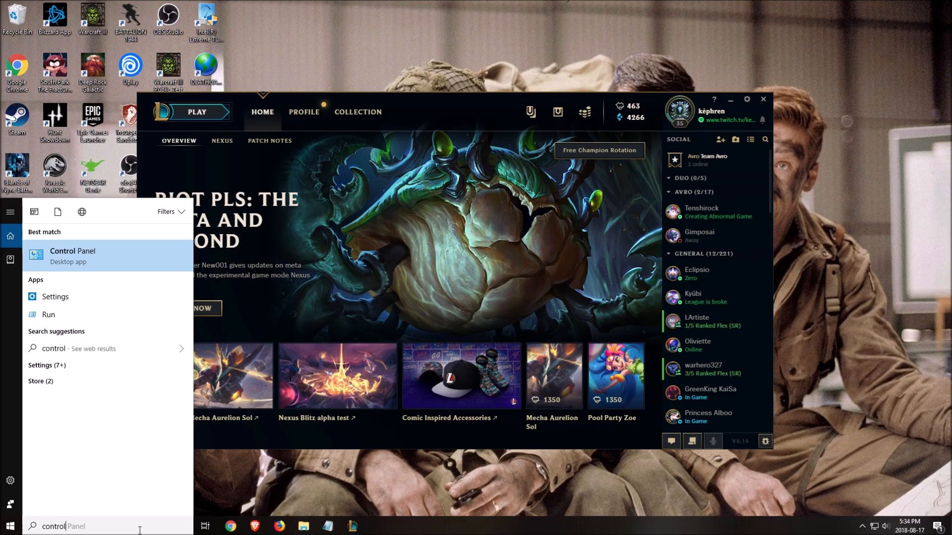
- Set Windows Performance Options visual effects to 'Adjust for best performance' via Control Panel
left_click(72, 256)
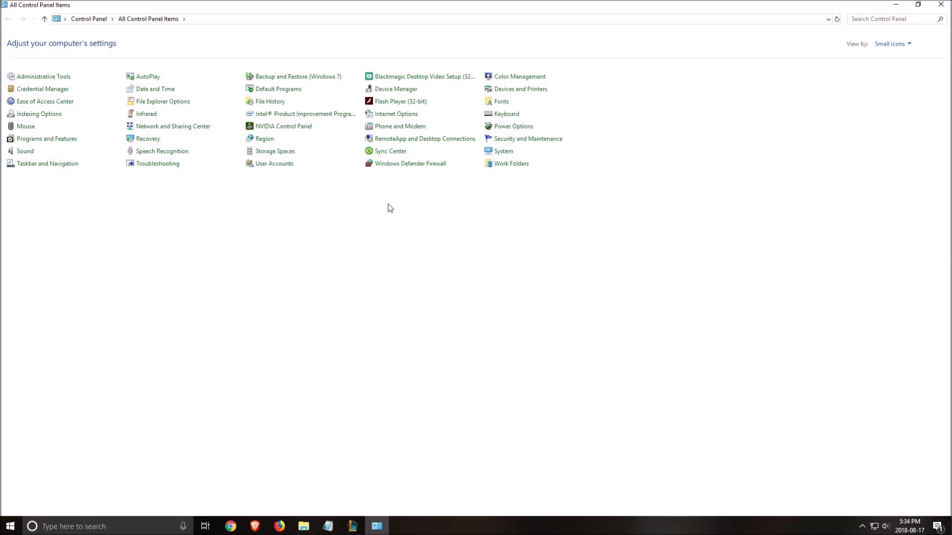
mouse_move(410, 206)
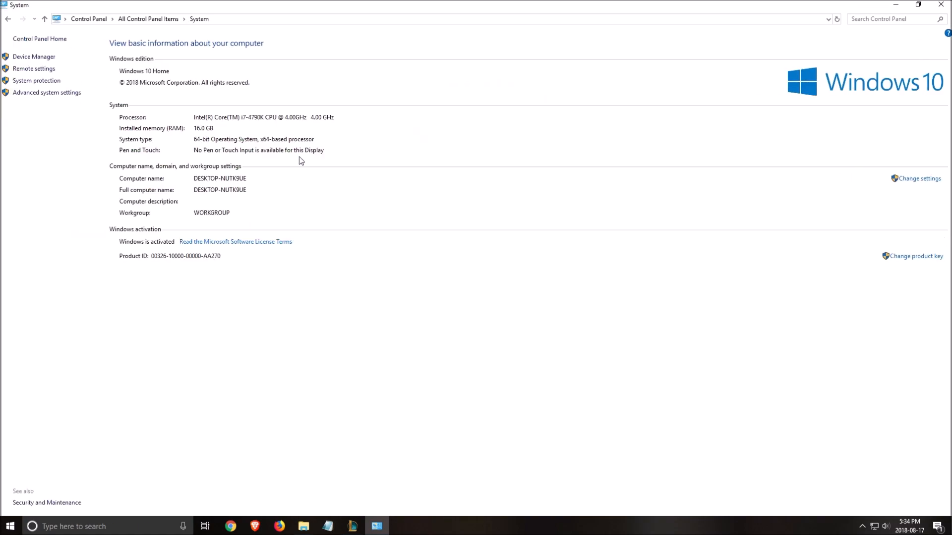
mouse_move(47, 92)
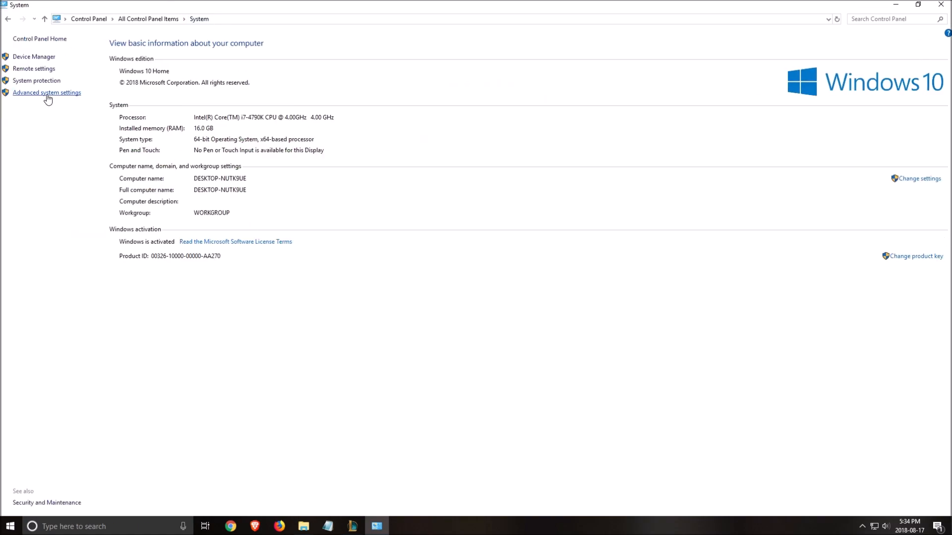
left_click(46, 92)
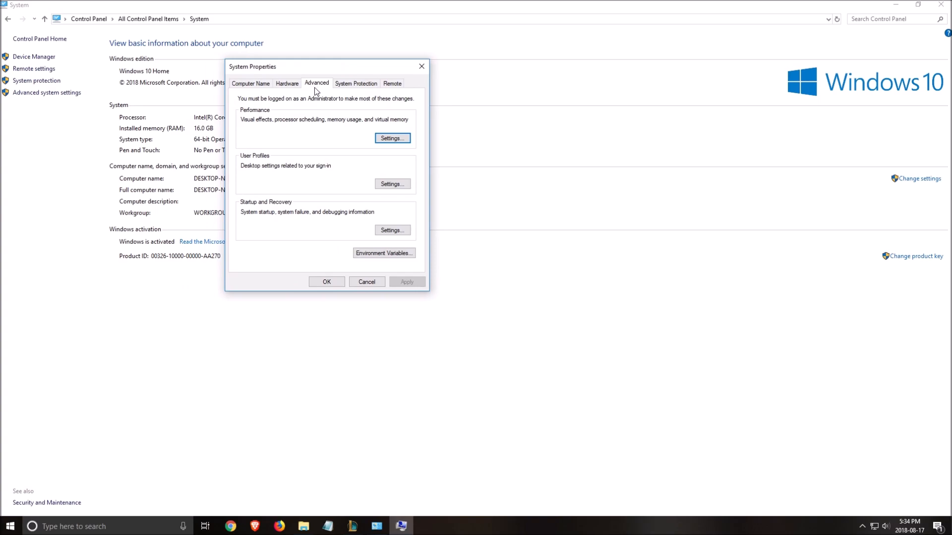
mouse_move(282, 118)
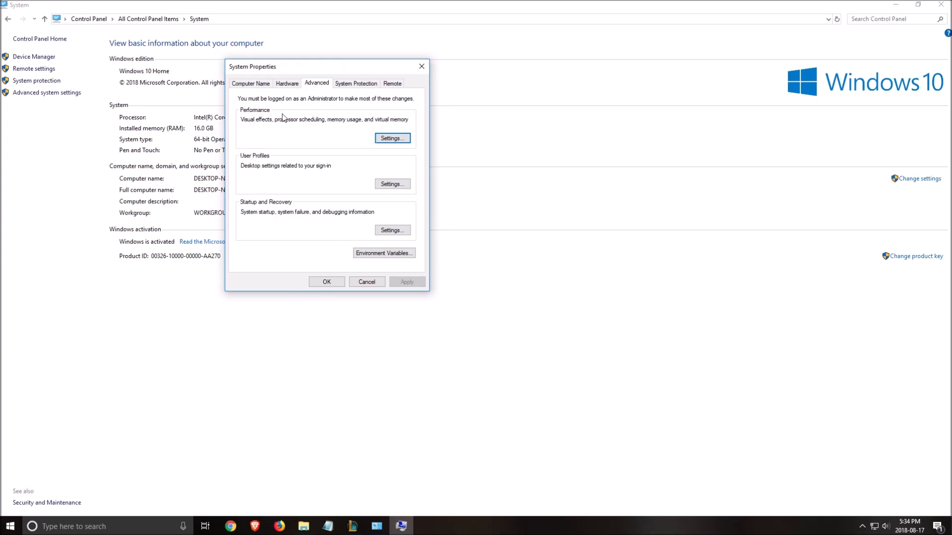
left_click(392, 138)
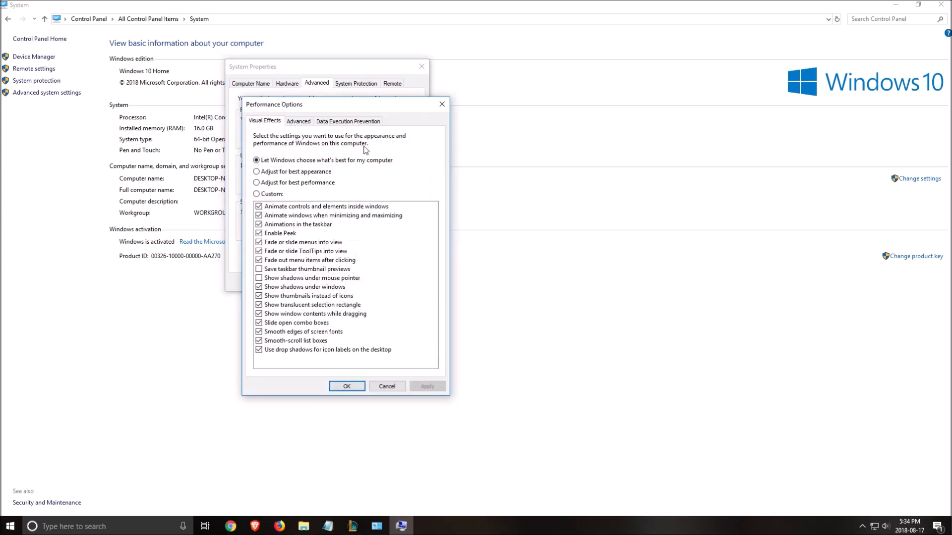
left_click(256, 183)
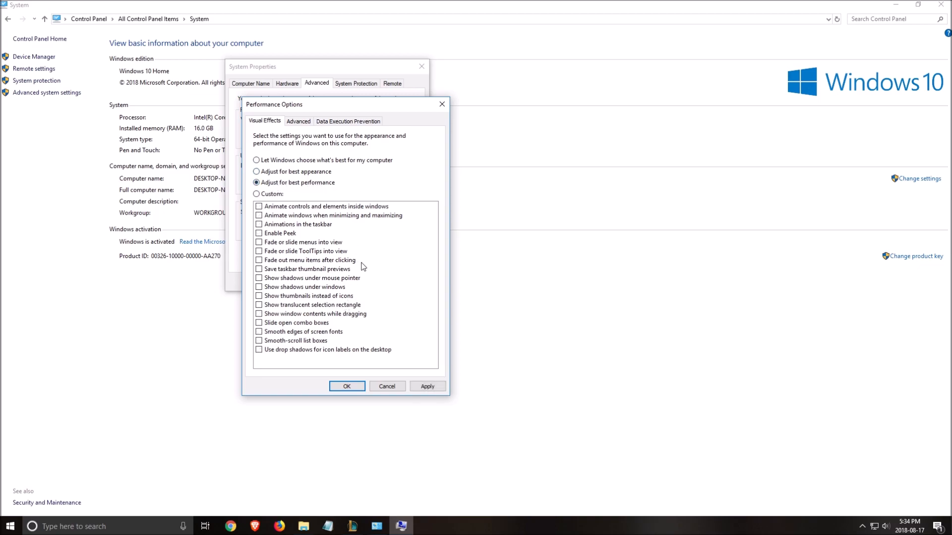
mouse_move(382, 222)
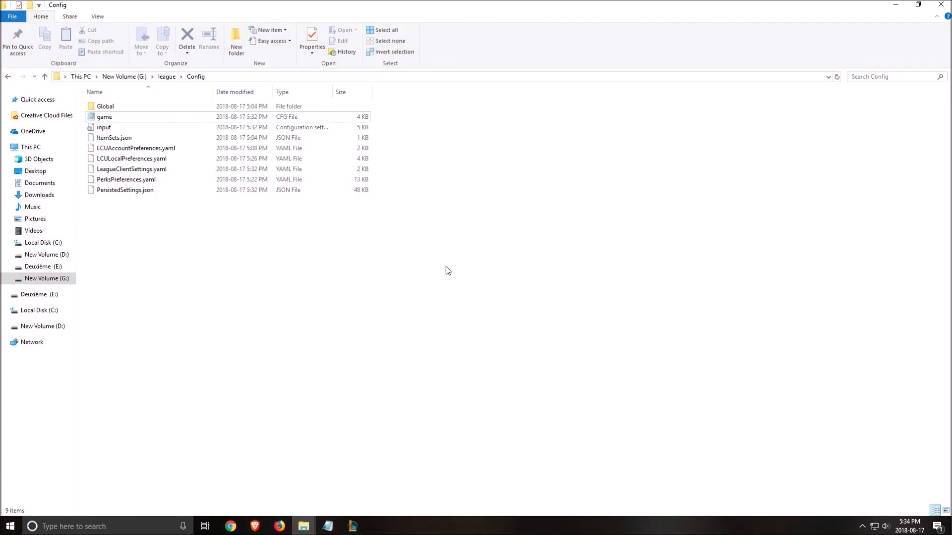
- Search the league folder for .exe files and find the League of Legends executable
left_click(166, 76)
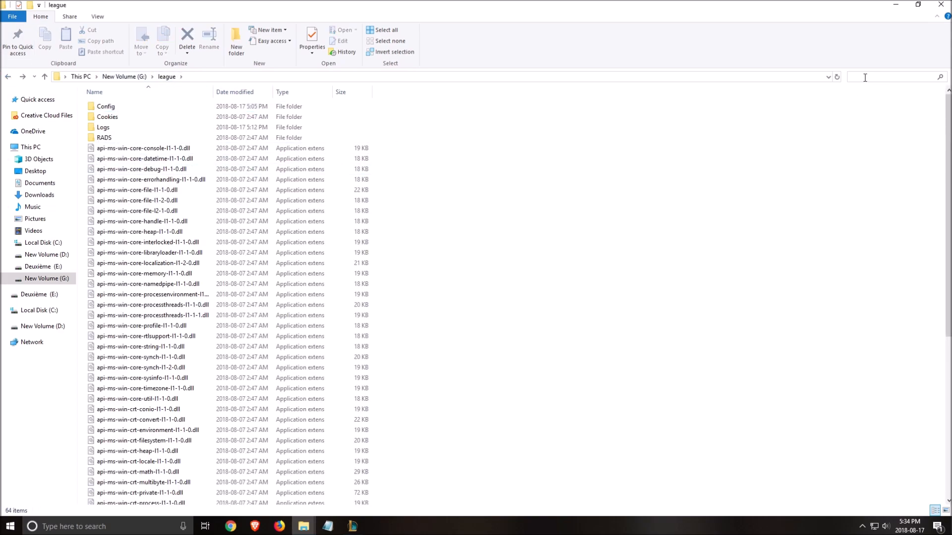
type(".exe")
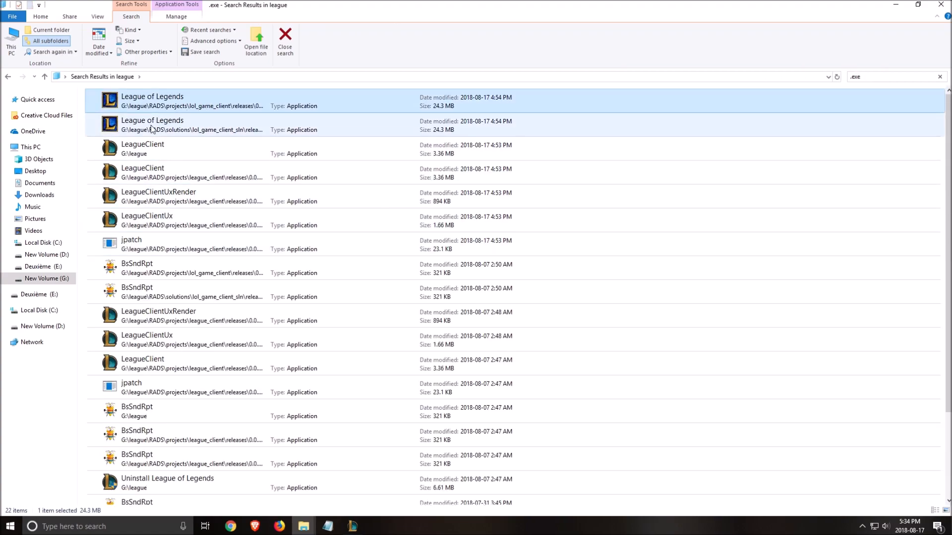
scroll("down", 3)
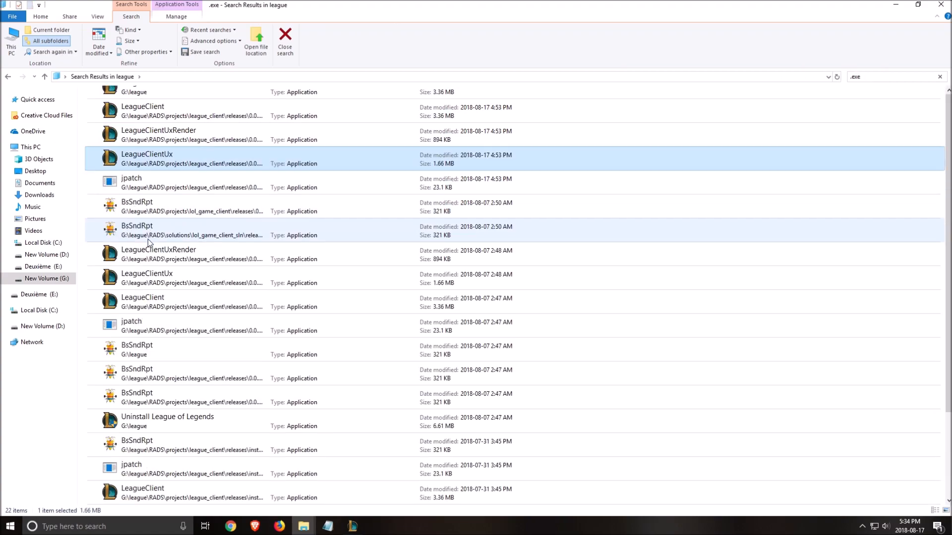
scroll("down", 3)
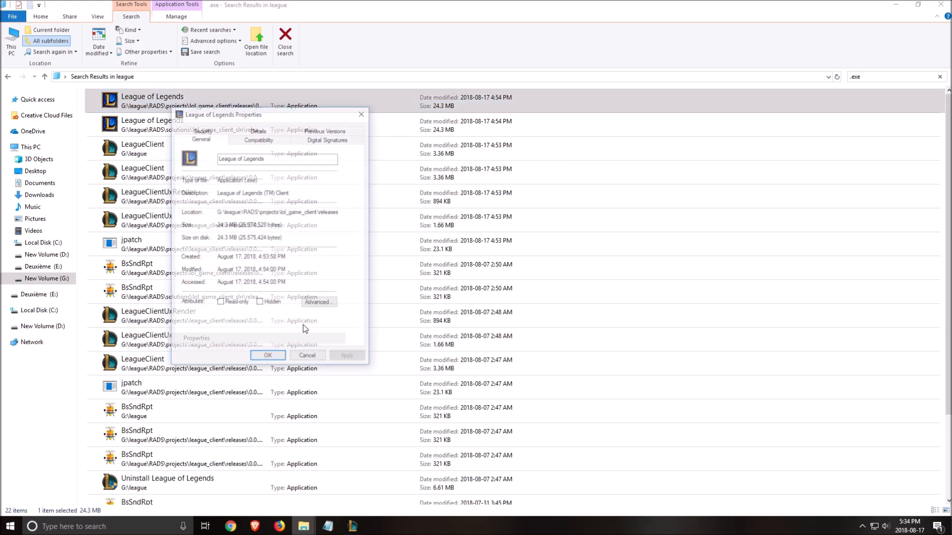
- Disable fullscreen optimizations and override high DPI scaling for the executable, then save
left_click(258, 138)
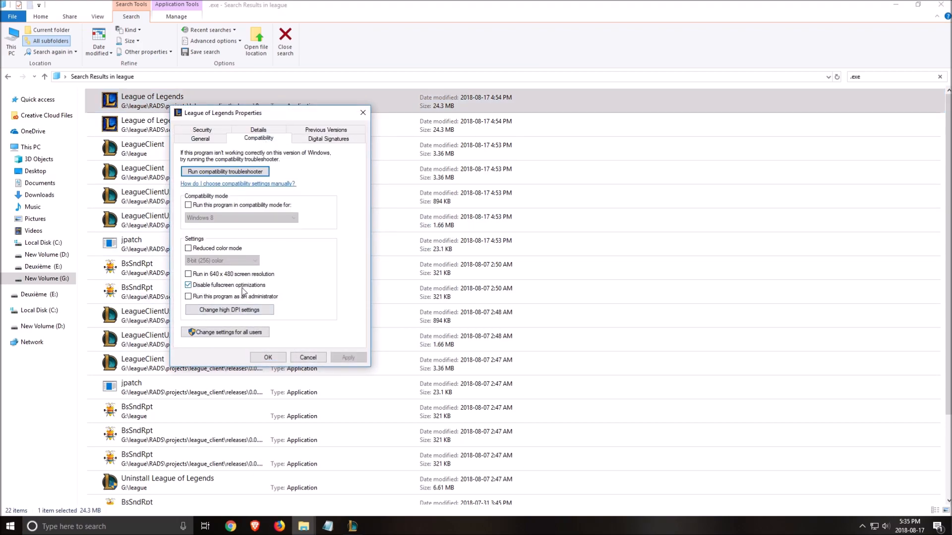
left_click(229, 309)
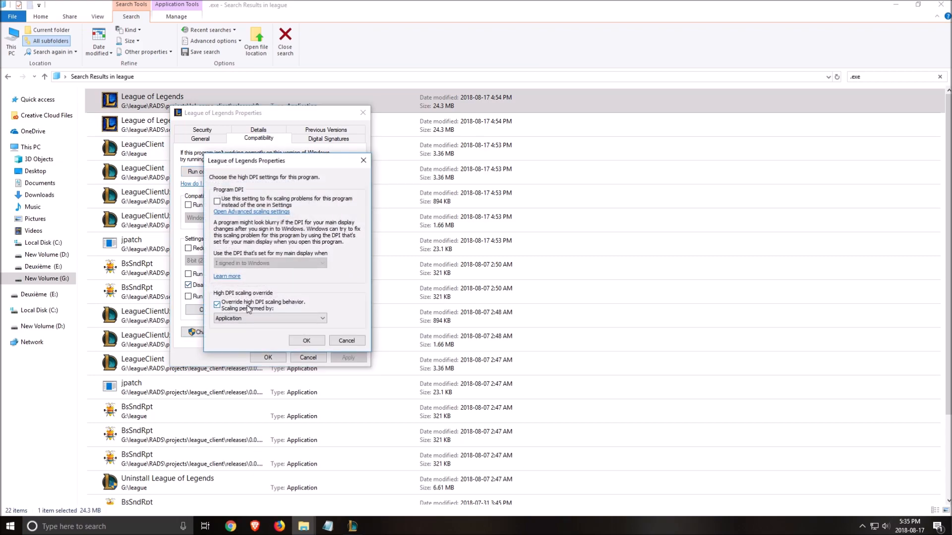
left_click(306, 340)
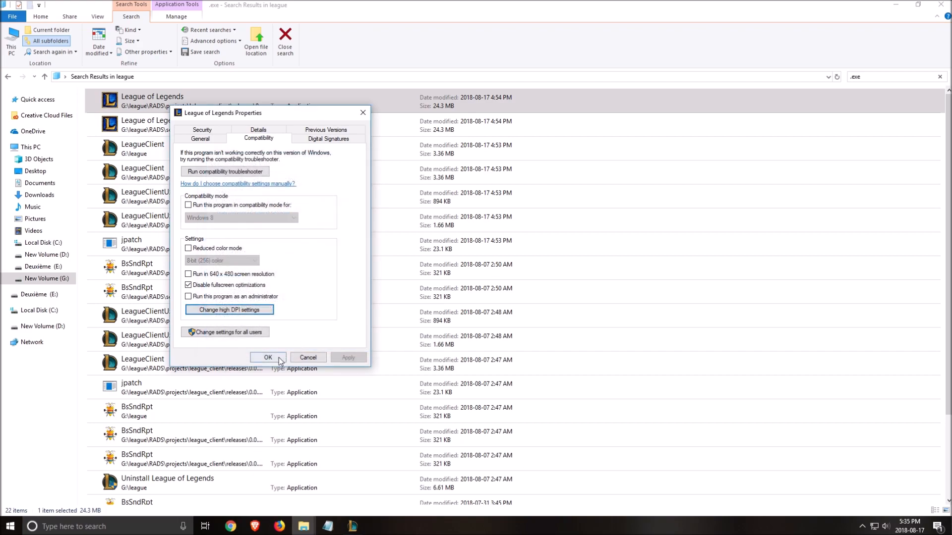
left_click(267, 357)
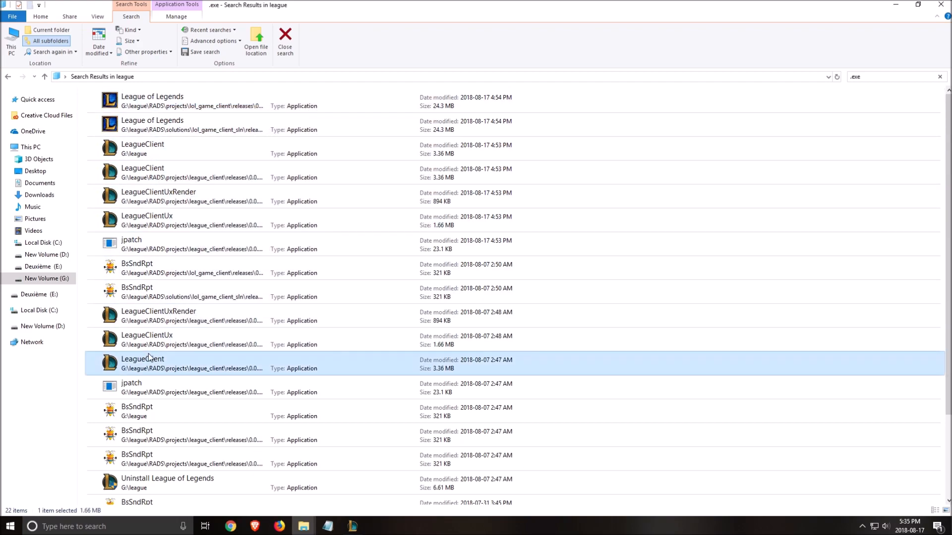
left_click(255, 46)
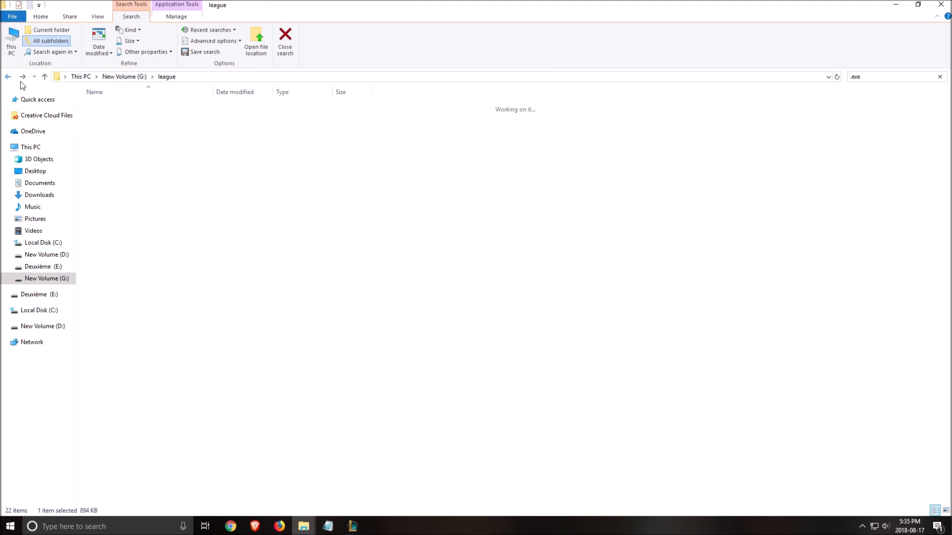
- Open the Config folder and load the game config file in Notepad
left_click(285, 42)
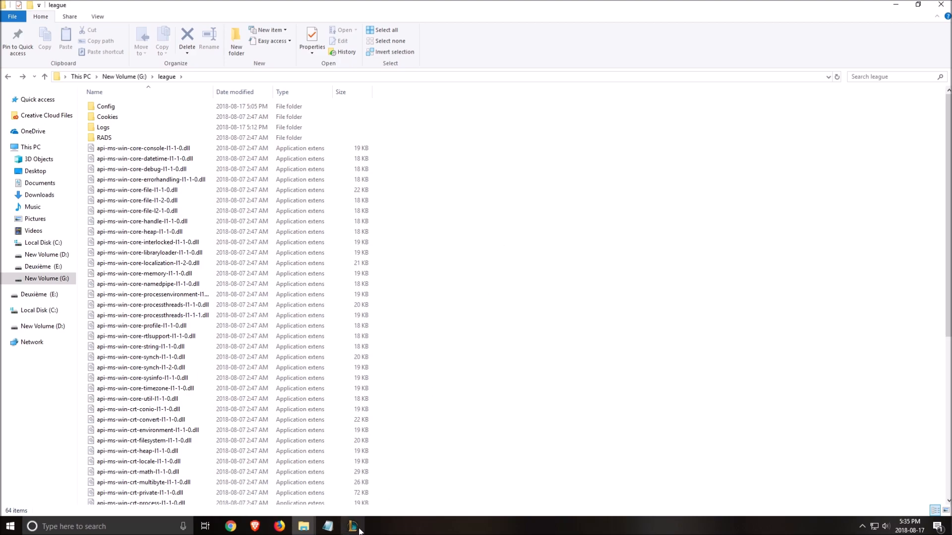
double_click(105, 106)
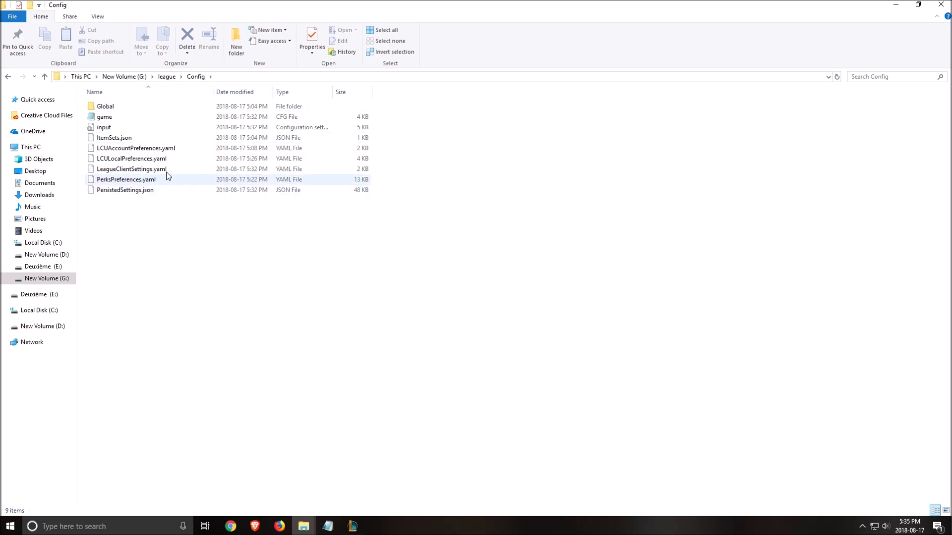
double_click(103, 117)
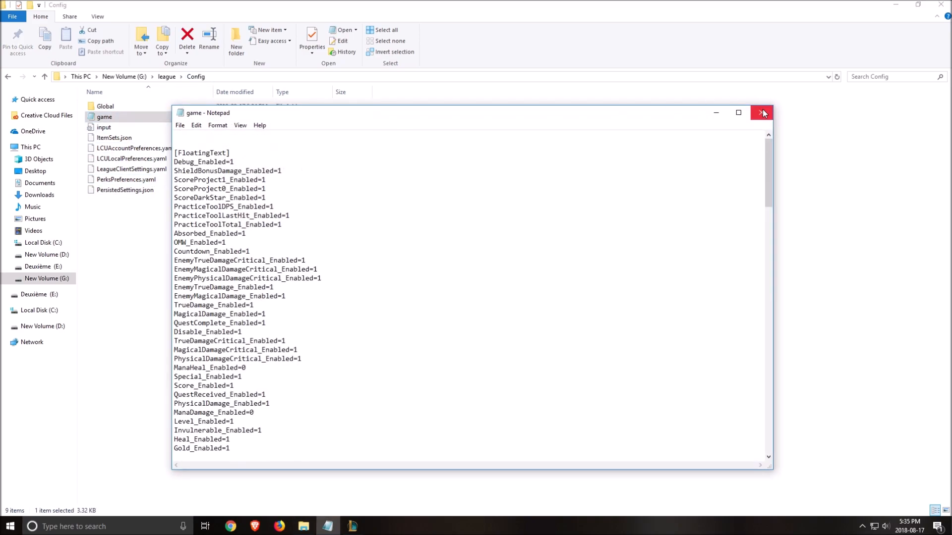
- Maximize Notepad and review settings like ShowGodray=1 and SystemMouseSpeed
left_click(738, 113)
type("show")
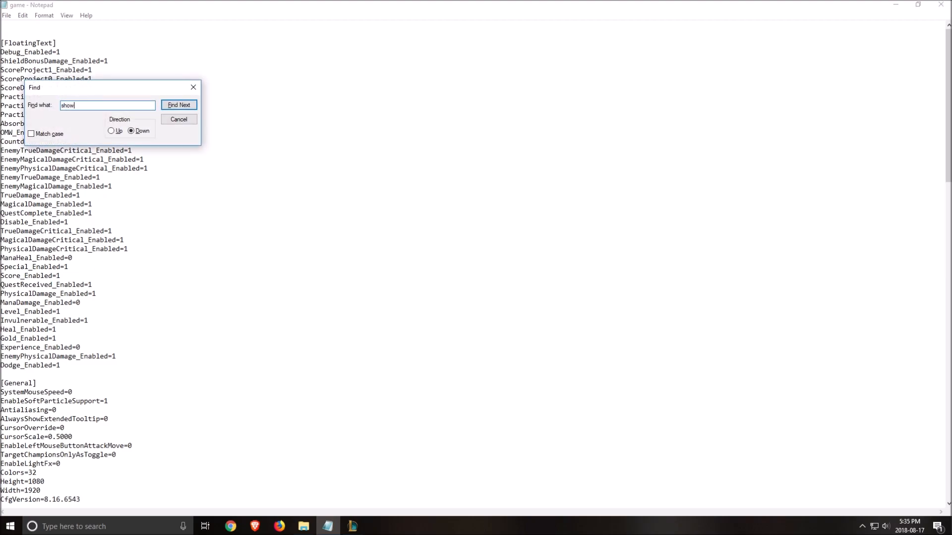
left_click(178, 106)
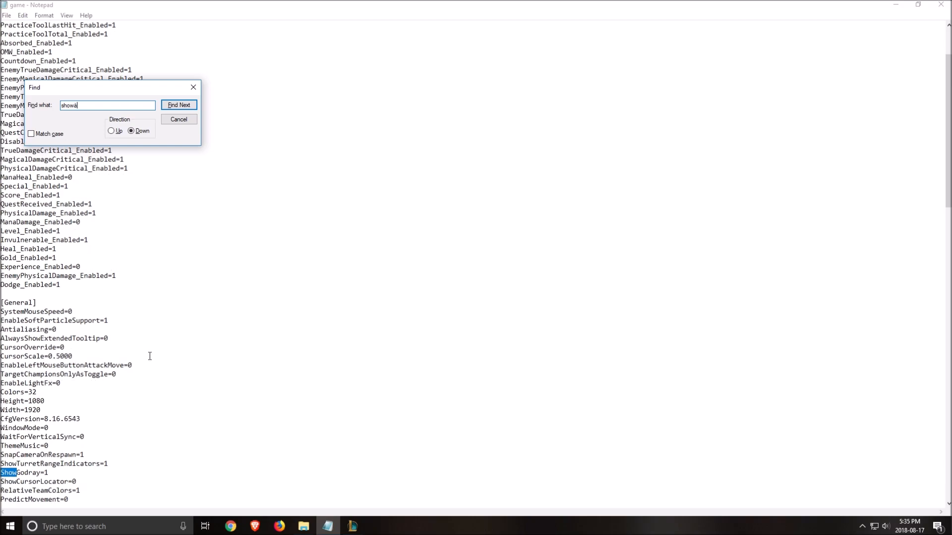
left_click(179, 105)
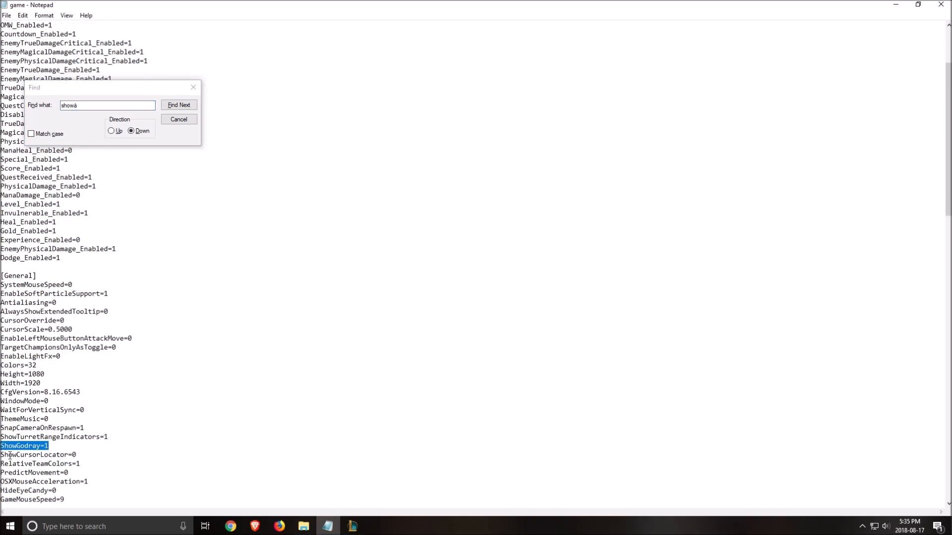
left_click(92, 446)
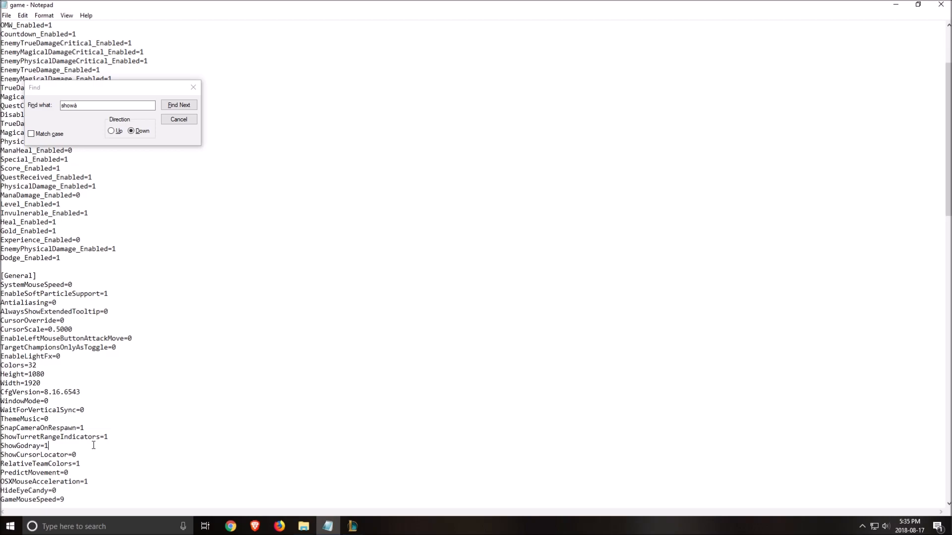
left_click(178, 119)
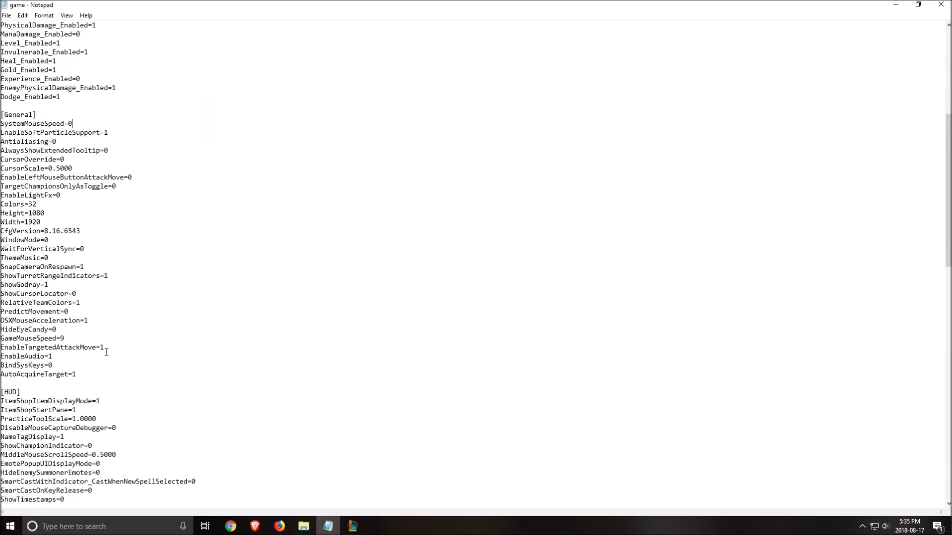
- Scroll to the [Performance] section and highlight its graphics budget entries
scroll("down", 3)
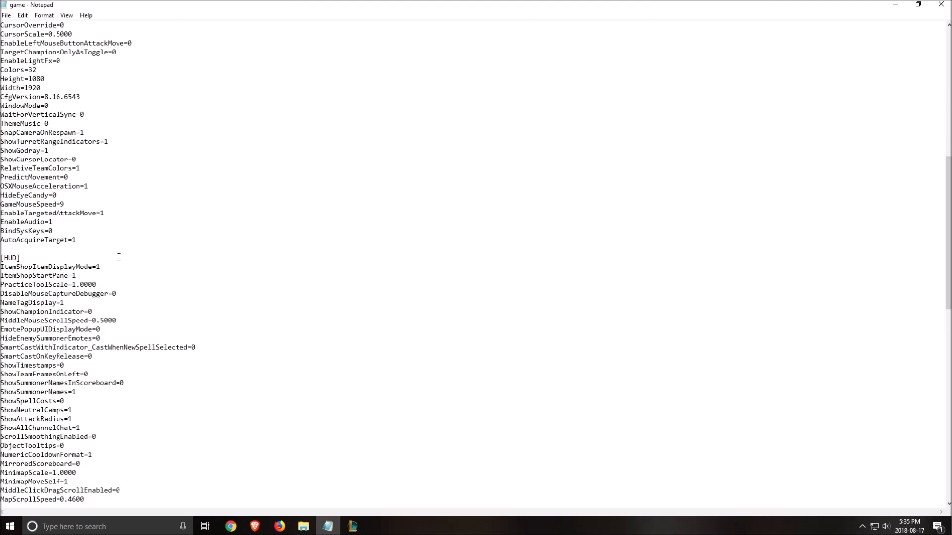
scroll("down", 3)
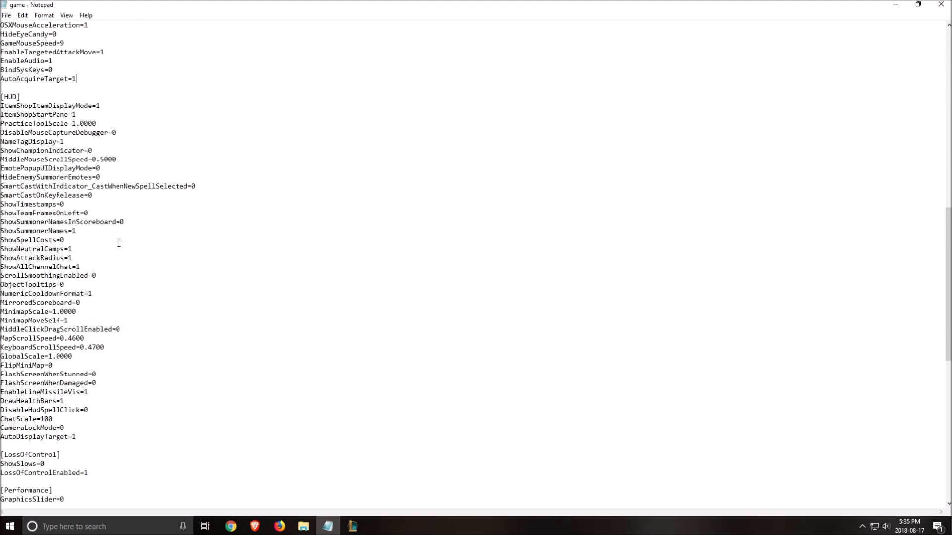
double_click(25, 195)
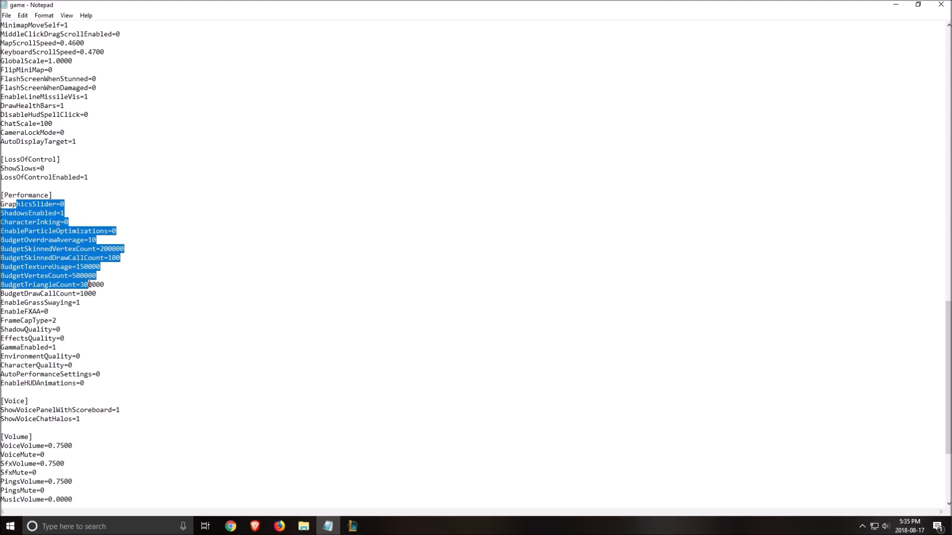
left_click(178, 356)
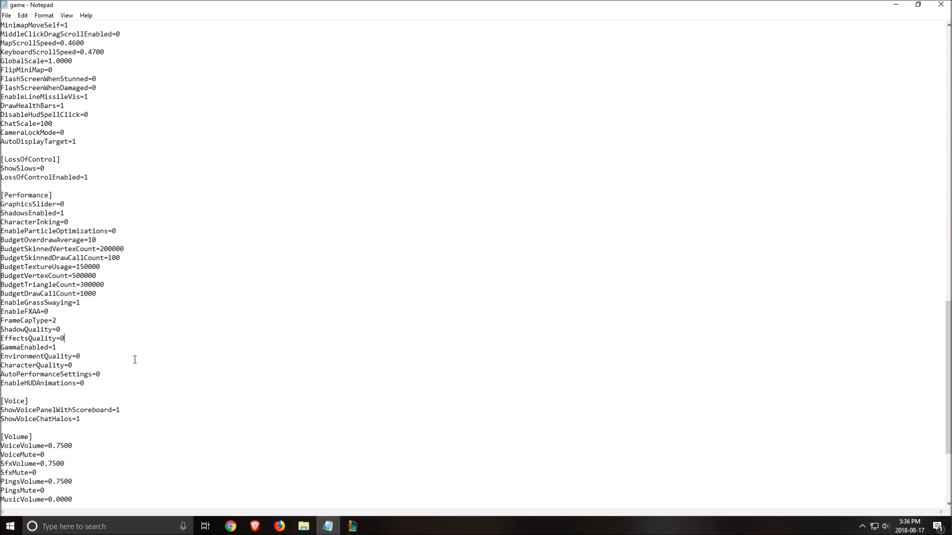
mouse_move(175, 230)
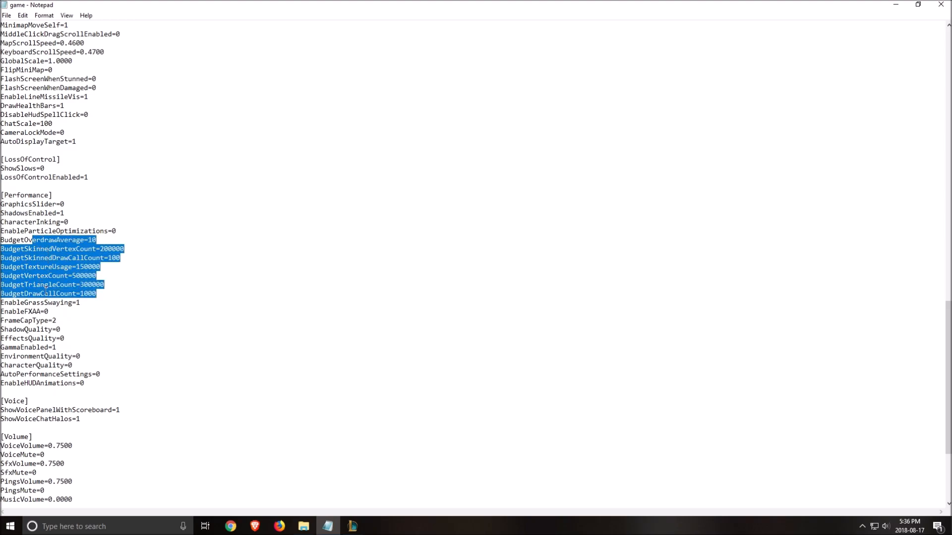
left_click(203, 303)
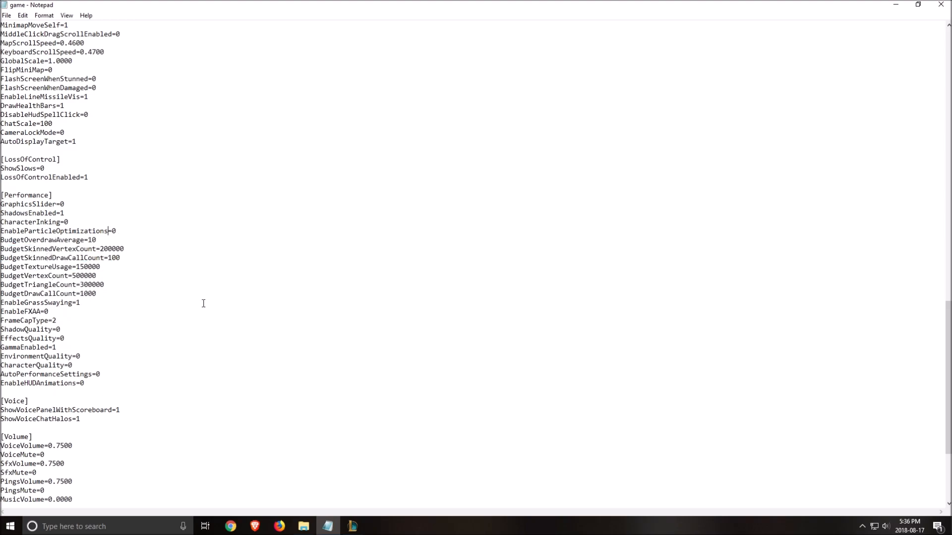
mouse_move(213, 296)
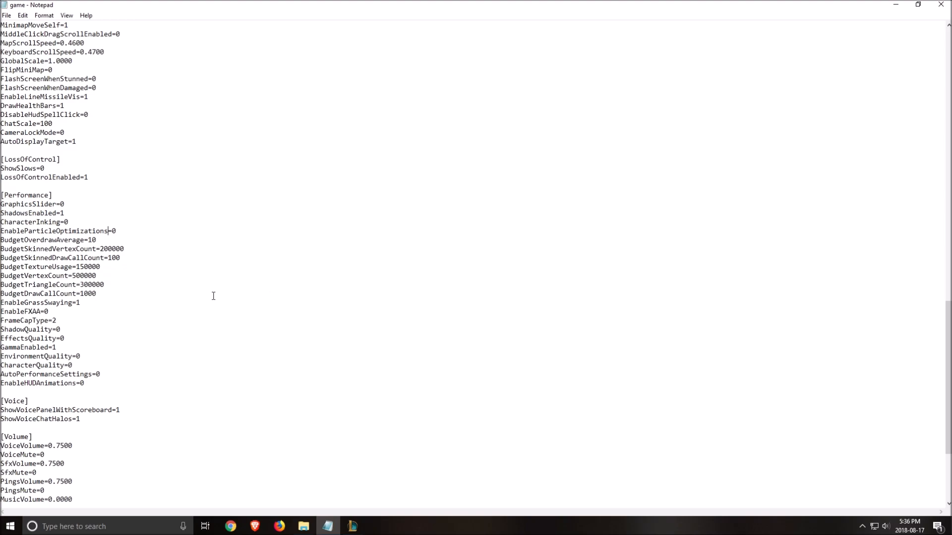
mouse_move(245, 218)
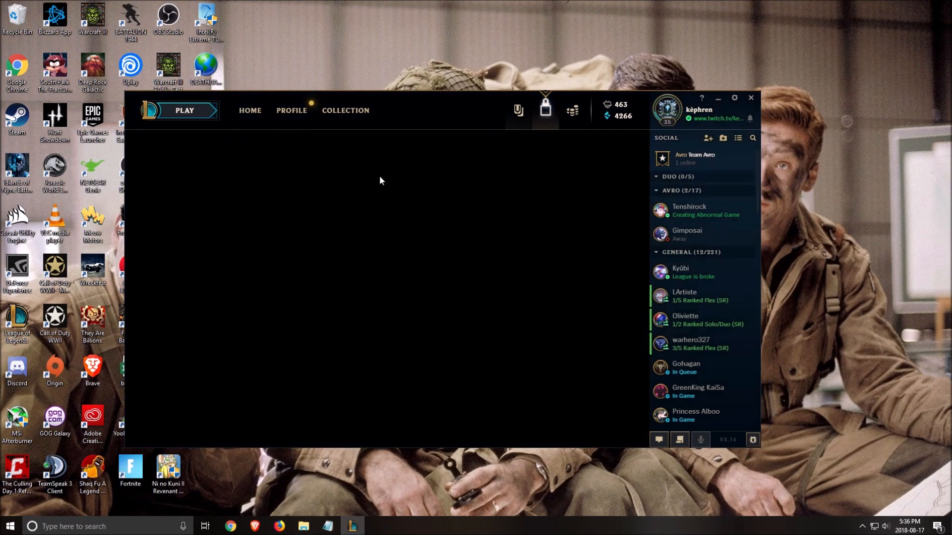
- Open client settings, confirm Low Spec Mode and close-during-game, and view Notifications
left_click(733, 97)
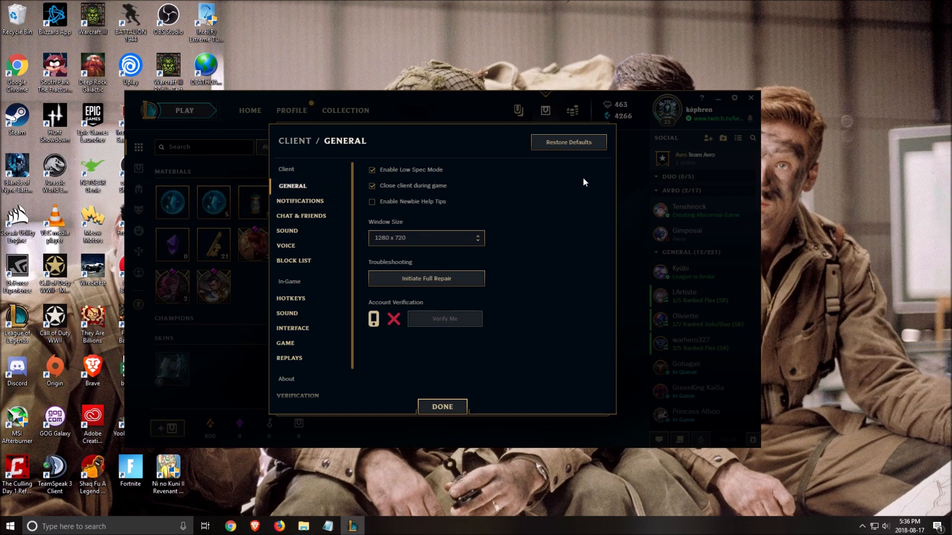
mouse_move(424, 176)
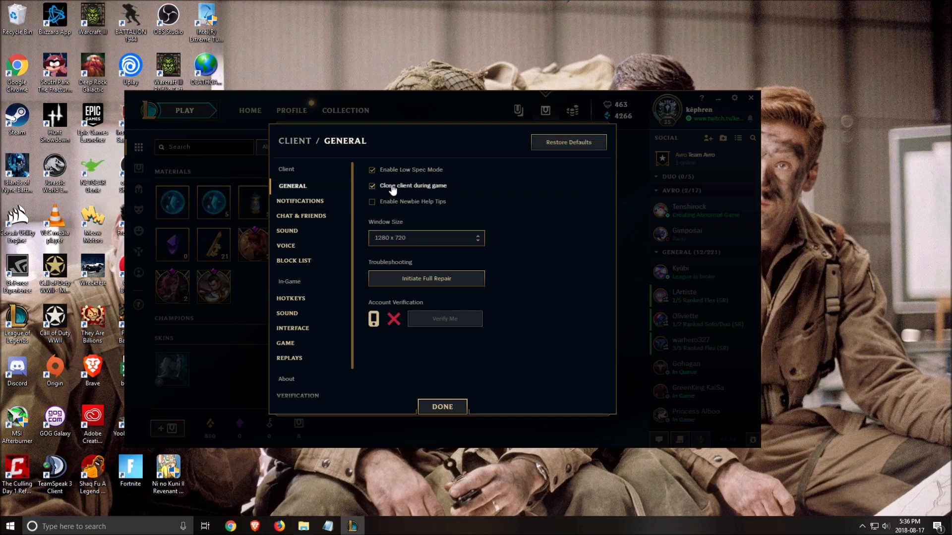
mouse_move(428, 188)
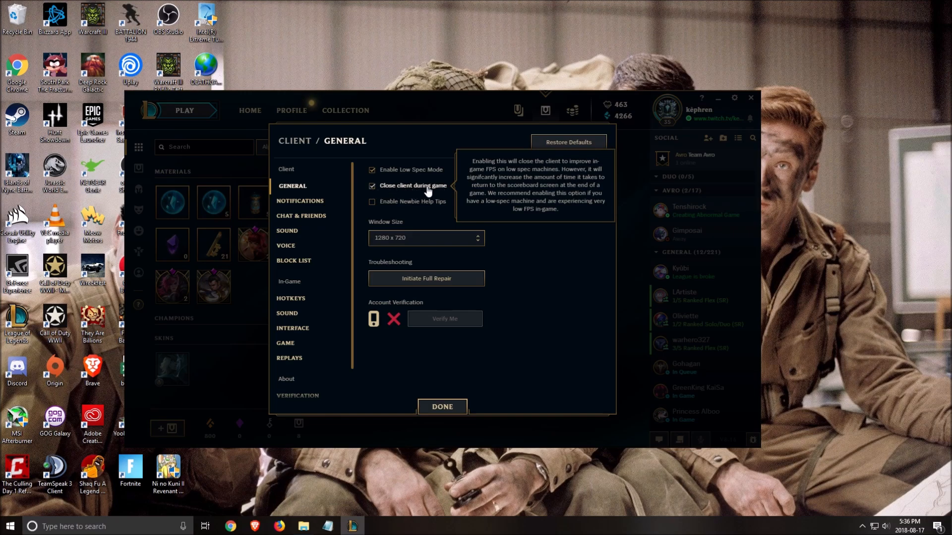
left_click(301, 200)
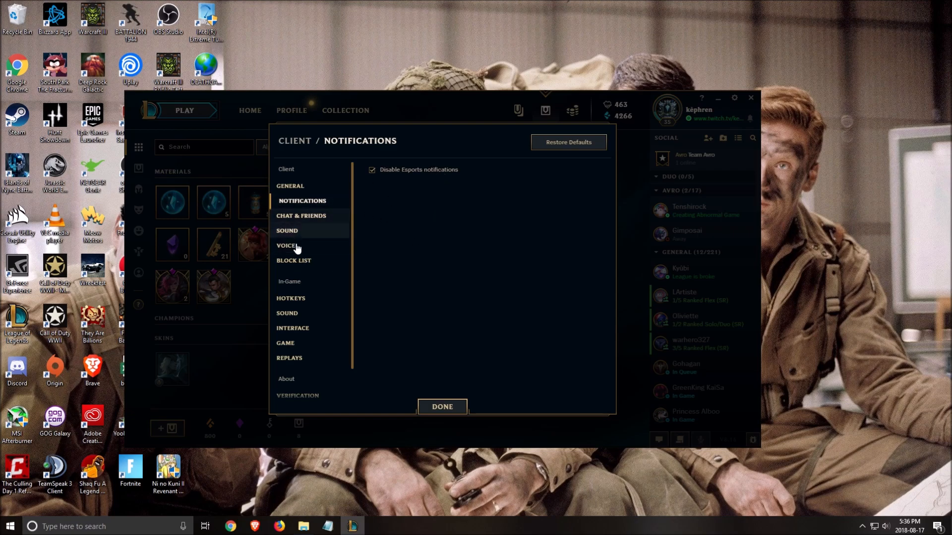
mouse_move(292, 328)
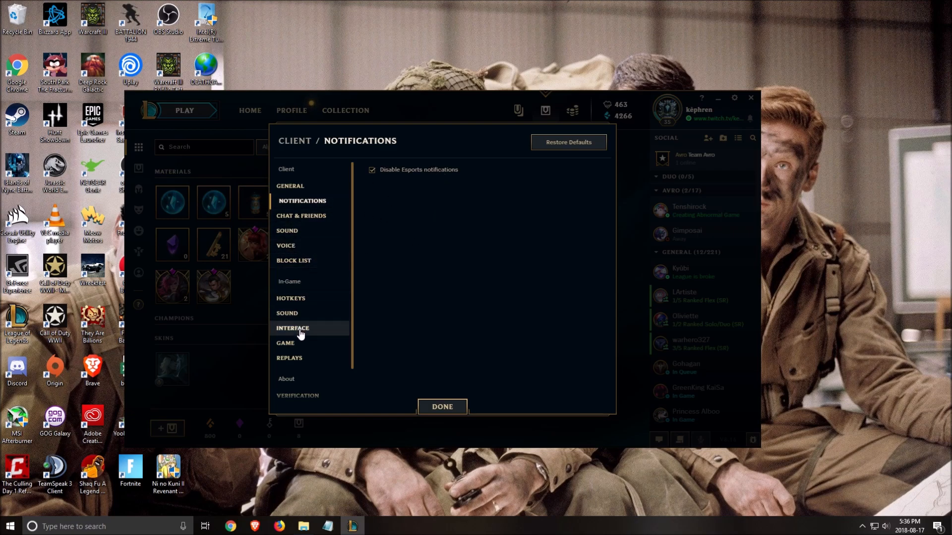
- View the In-Game Interface settings page, then close settings with DONE
left_click(294, 327)
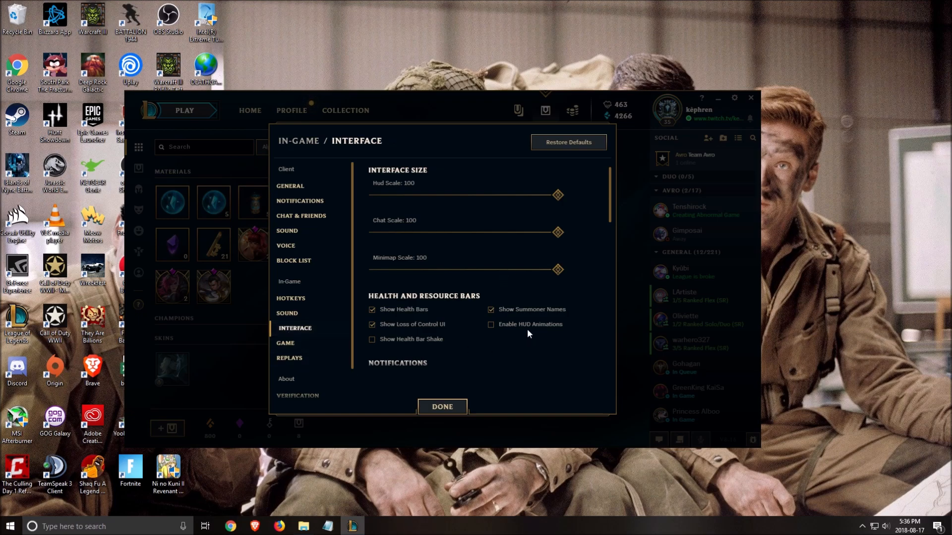
mouse_move(551, 333)
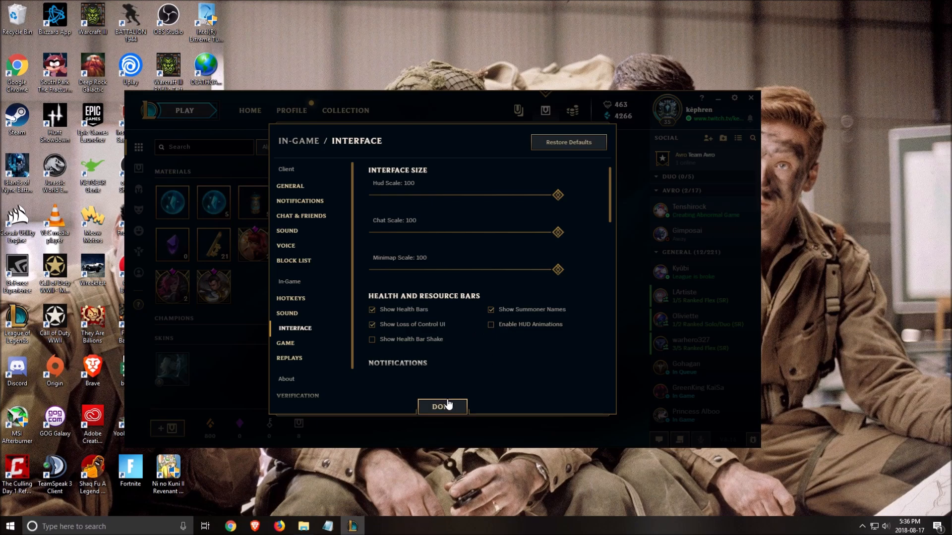
left_click(443, 406)
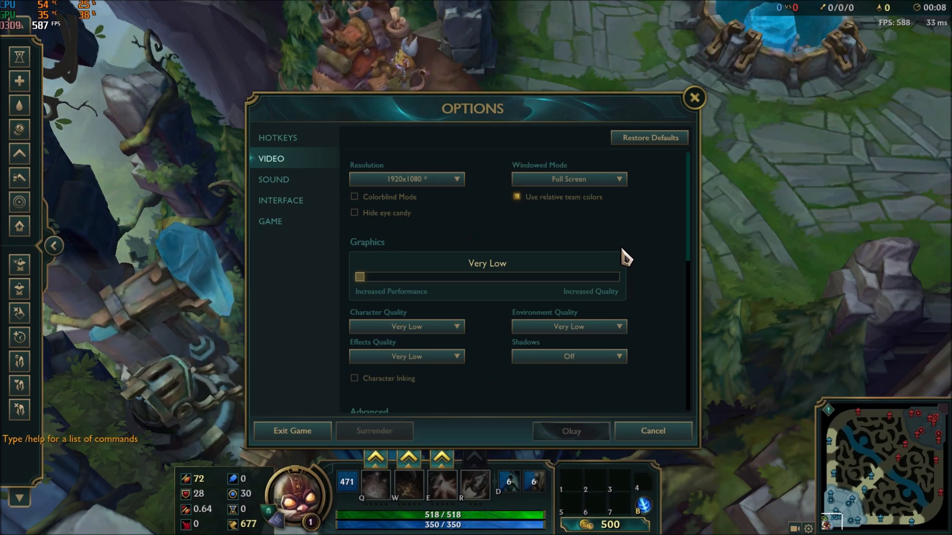
- Check the Resolution and Window Mode dropdowns, keeping 1920x1080 and Full Screen
left_click(406, 179)
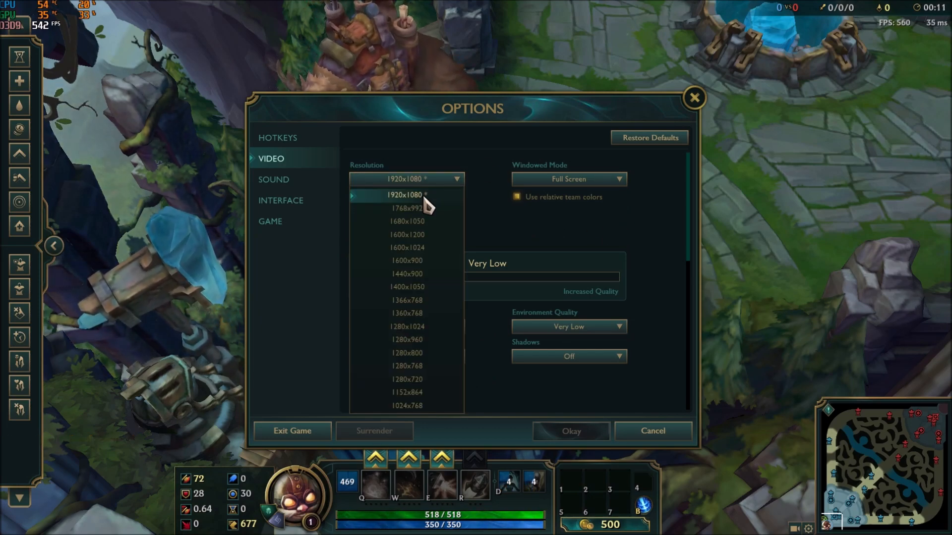
mouse_move(425, 235)
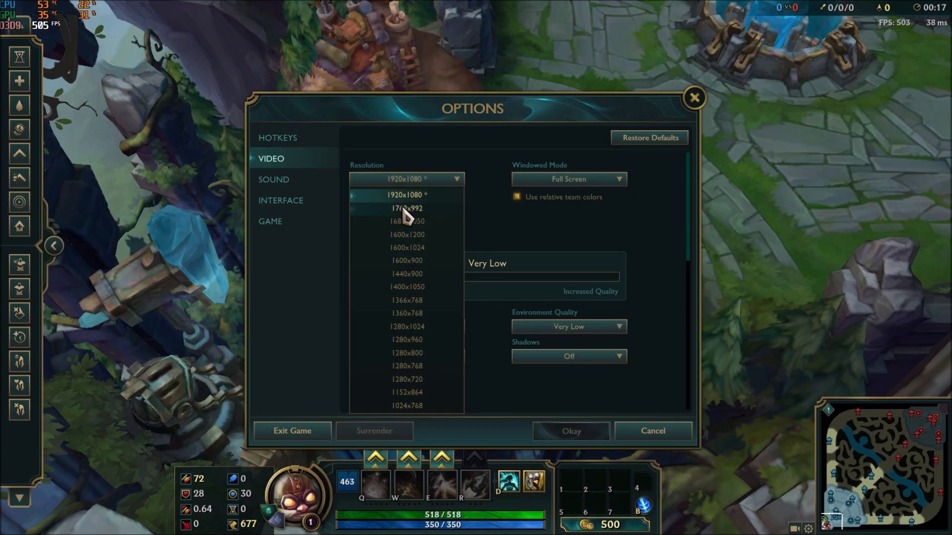
mouse_move(424, 379)
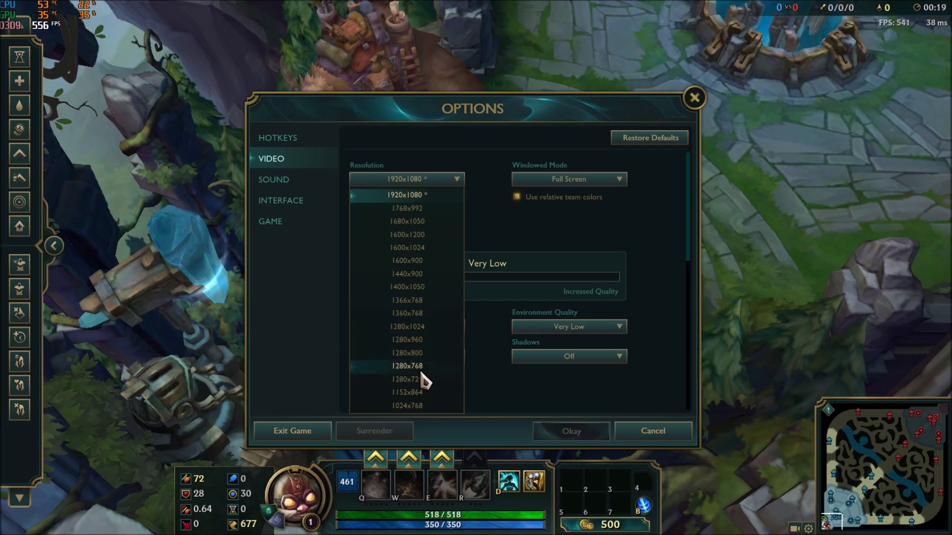
mouse_move(401, 371)
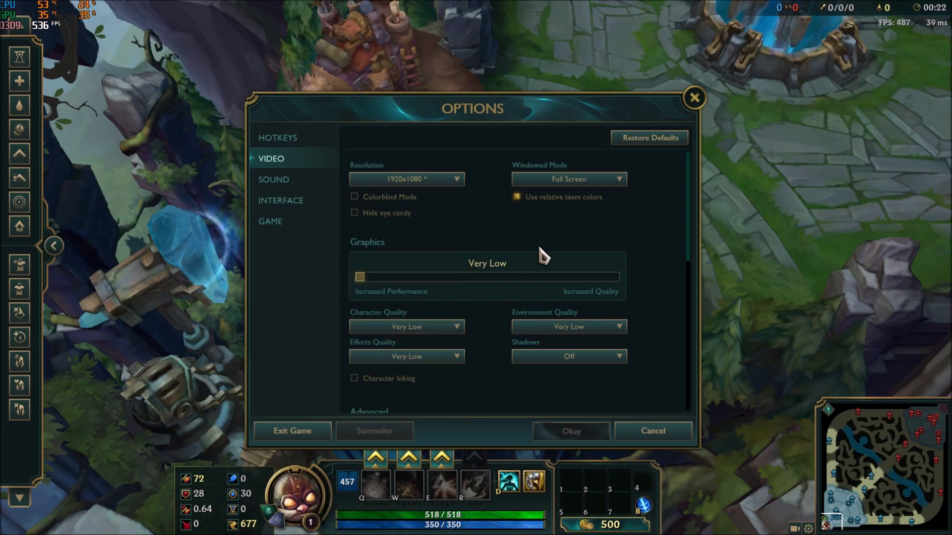
mouse_move(568, 179)
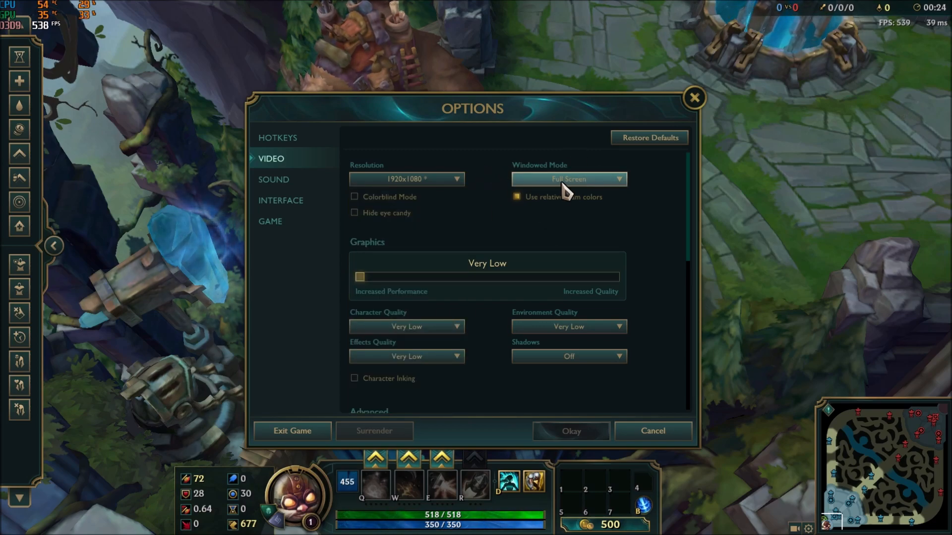
left_click(568, 178)
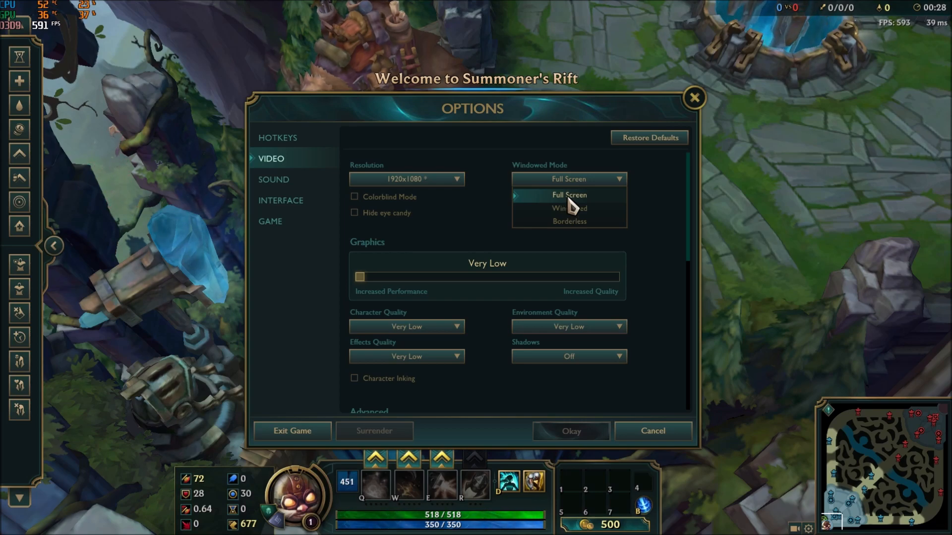
mouse_move(599, 224)
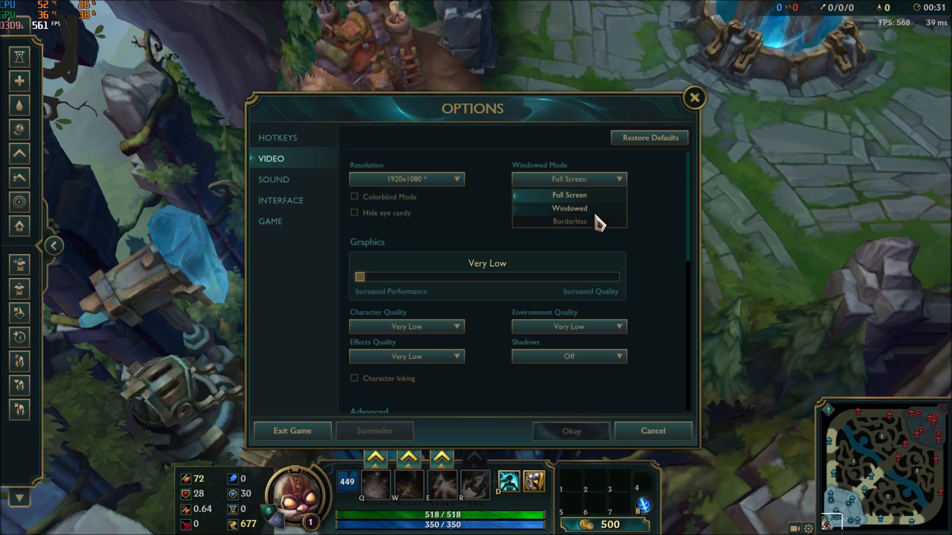
left_click(568, 194)
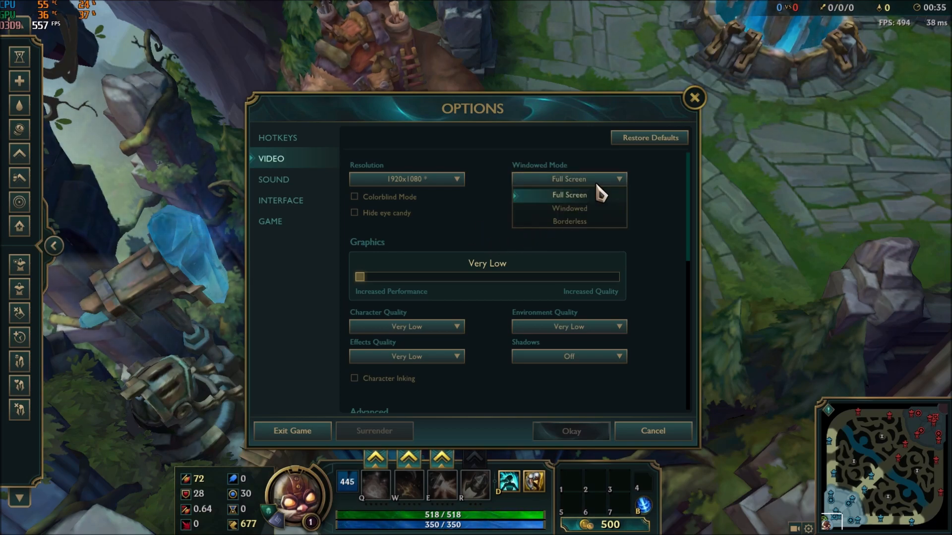
mouse_move(586, 224)
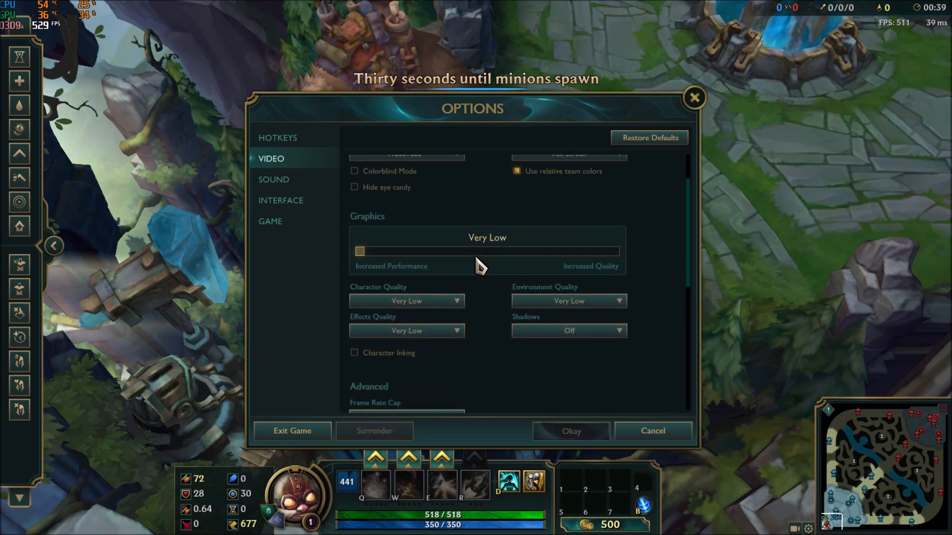
mouse_move(533, 255)
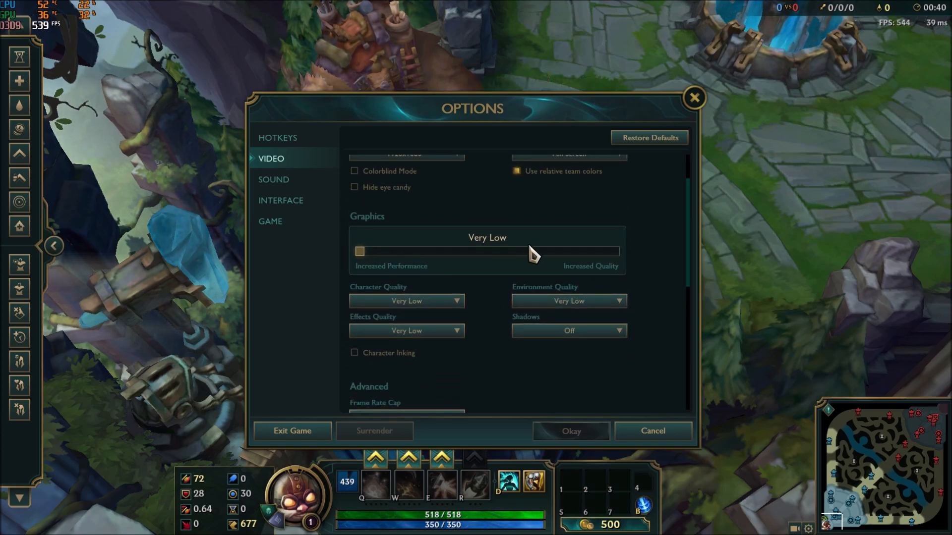
mouse_move(477, 316)
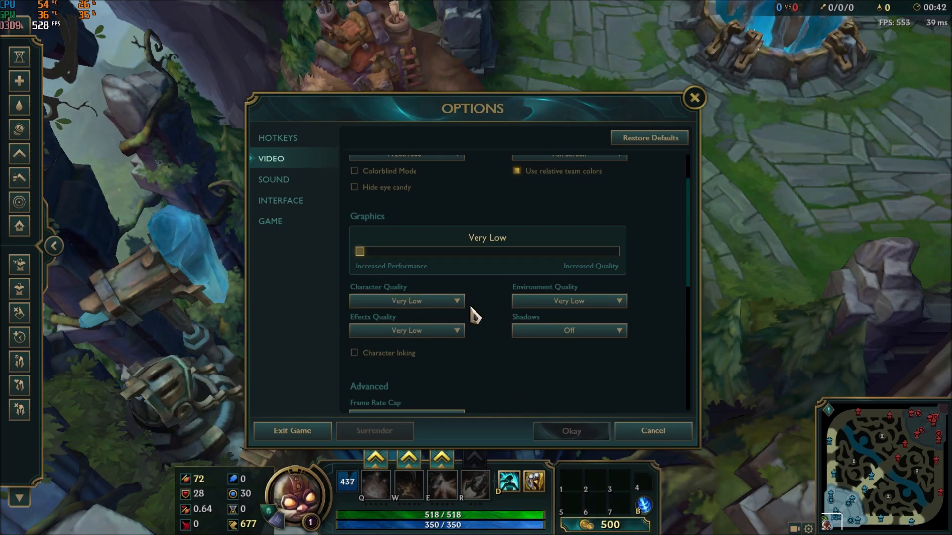
mouse_move(551, 373)
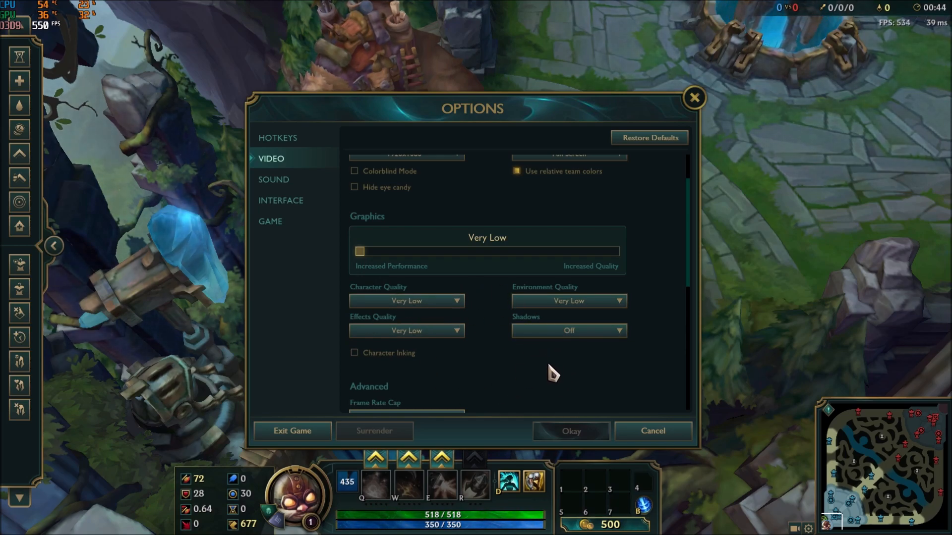
mouse_move(504, 334)
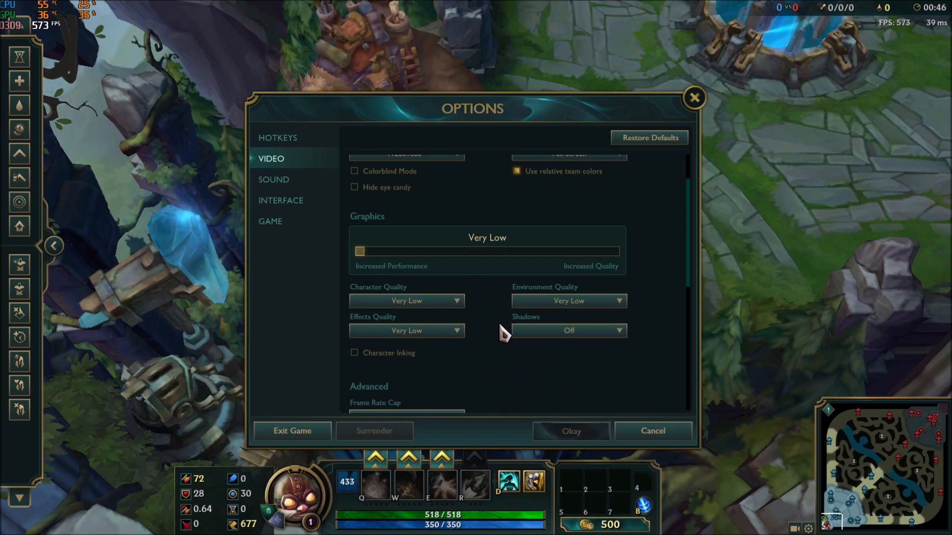
mouse_move(413, 328)
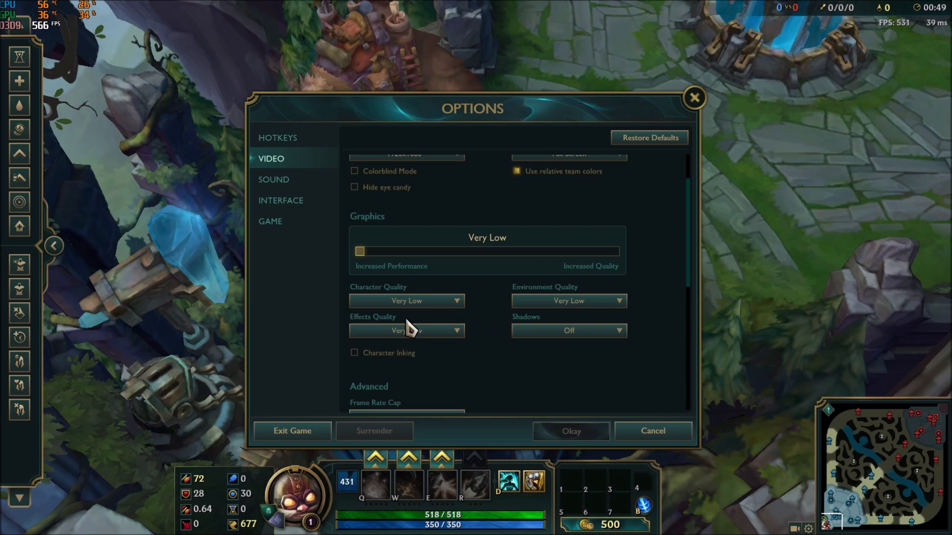
left_click(568, 331)
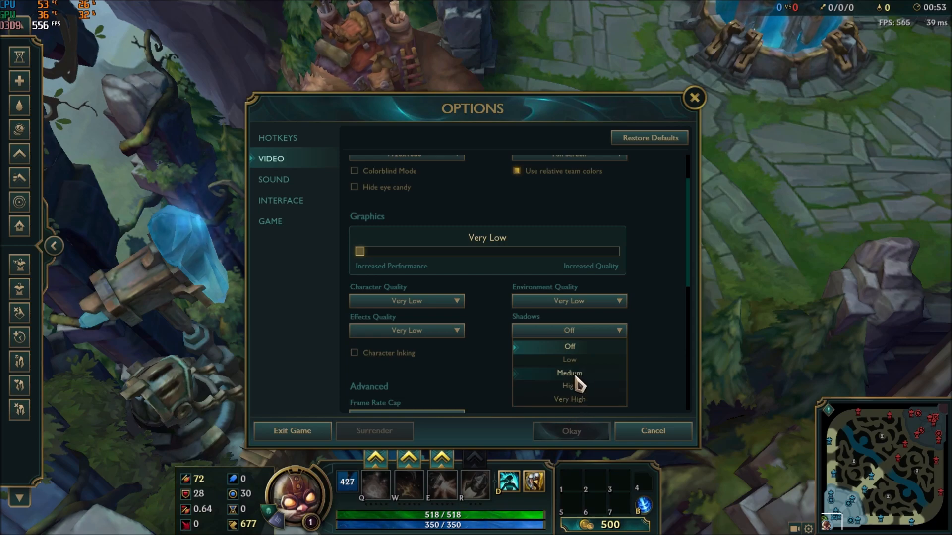
left_click(569, 346)
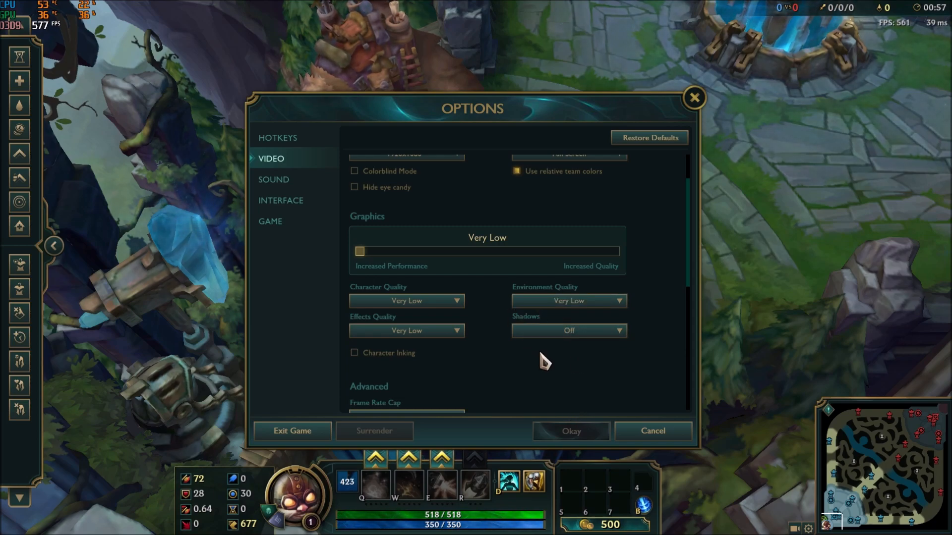
mouse_move(446, 364)
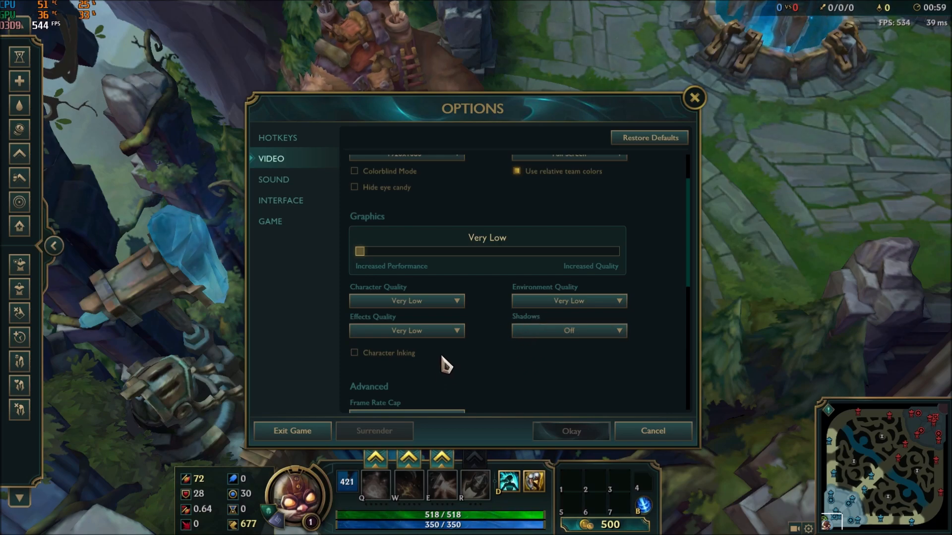
left_click(406, 331)
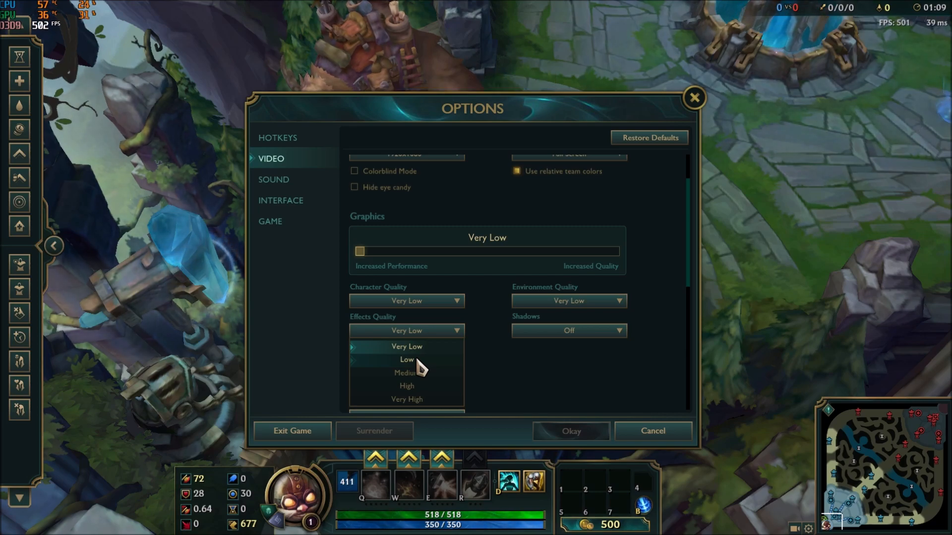
left_click(406, 330)
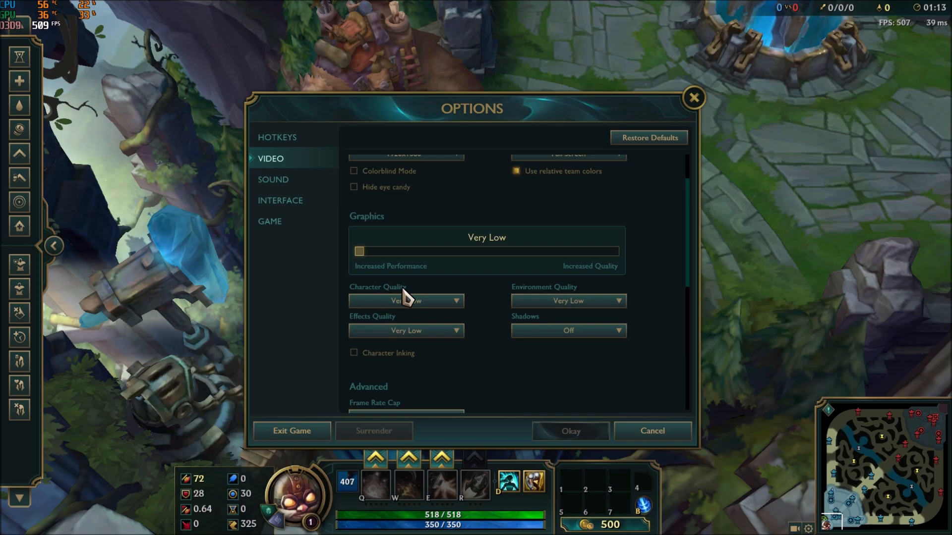
left_click(405, 300)
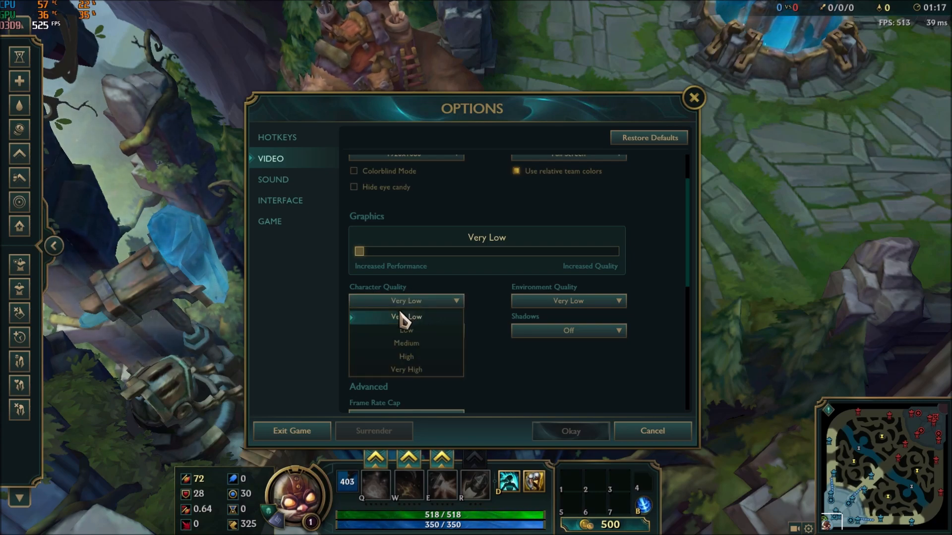
mouse_move(421, 346)
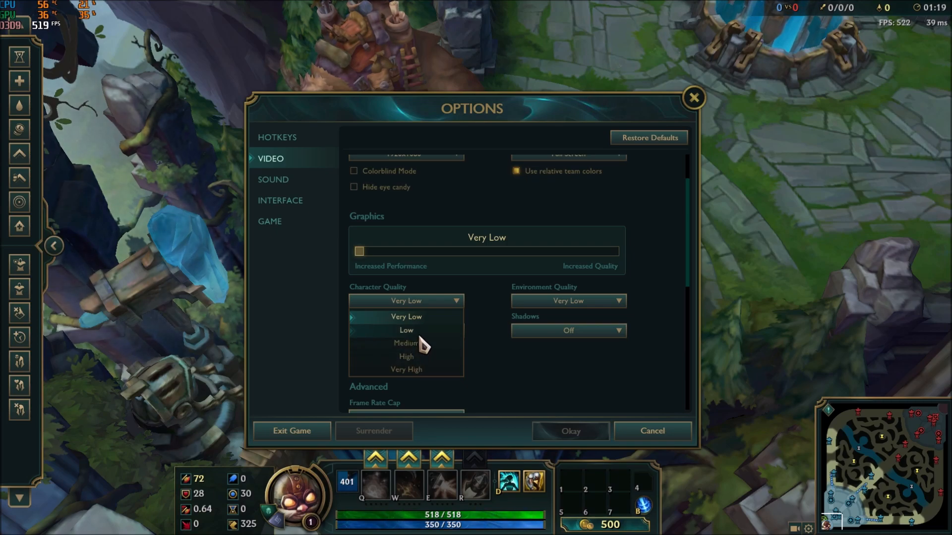
left_click(406, 316)
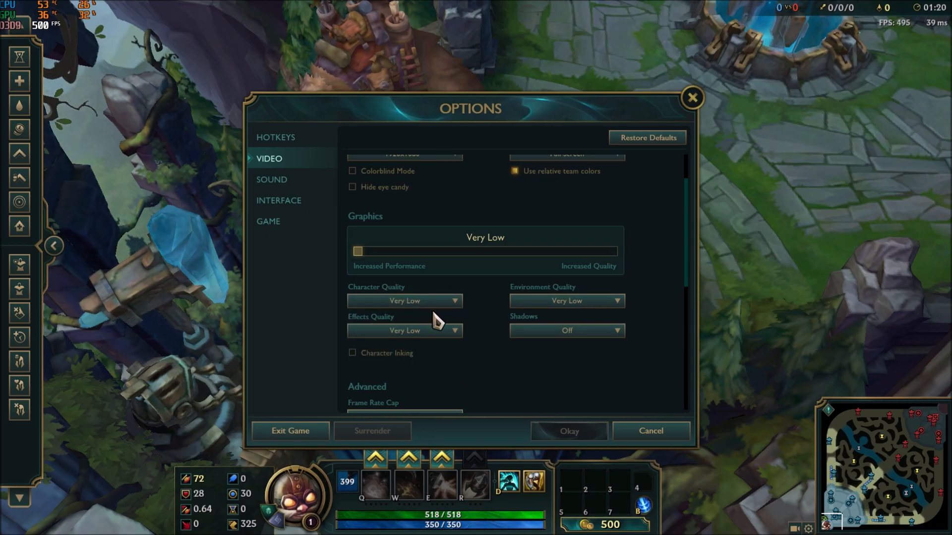
left_click(403, 301)
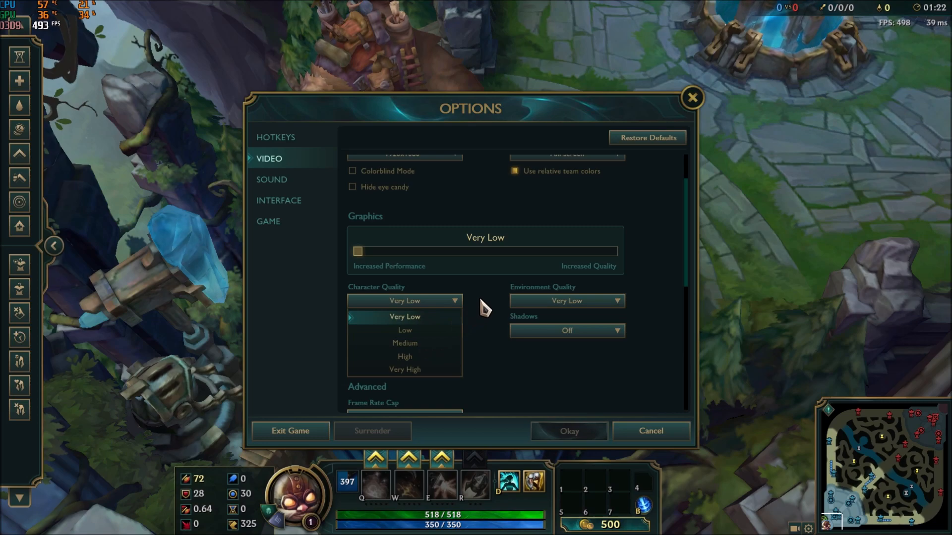
left_click(405, 316)
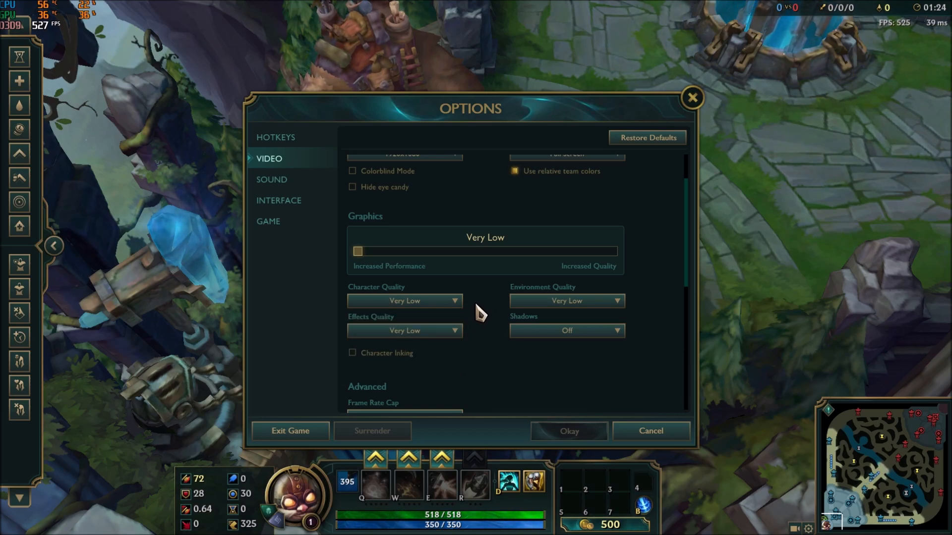
mouse_move(482, 343)
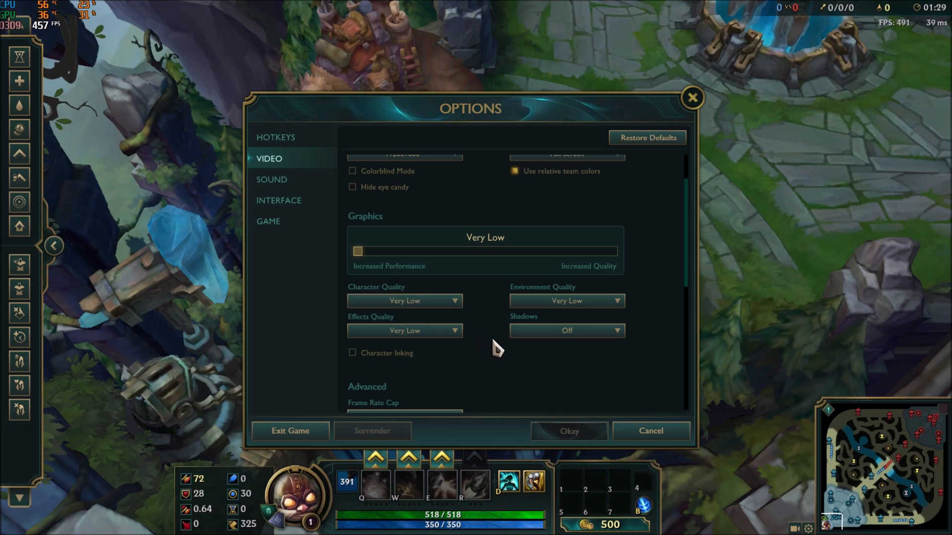
mouse_move(566, 300)
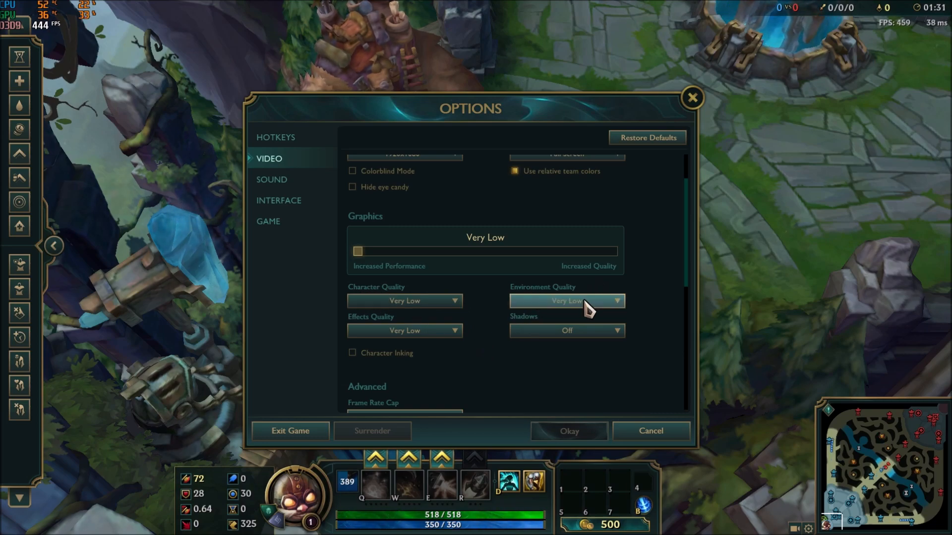
mouse_move(583, 312)
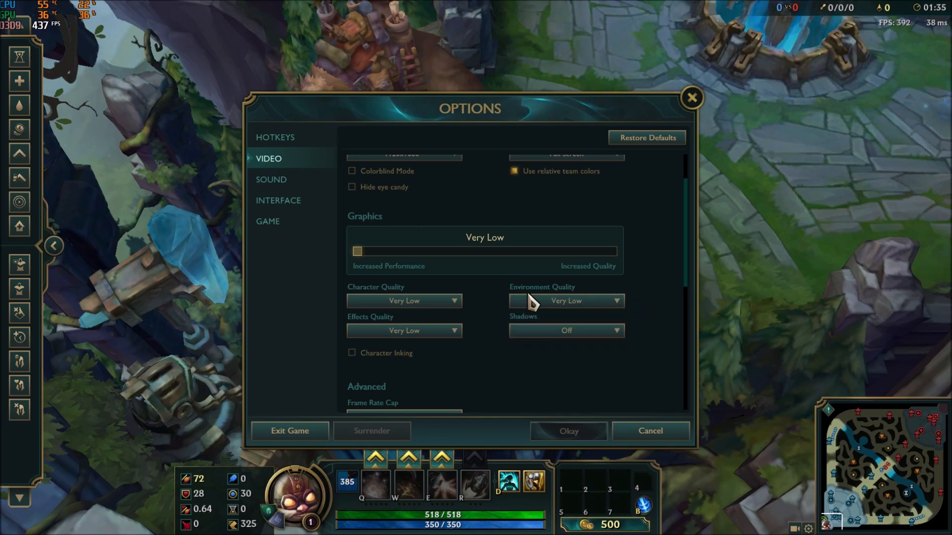
mouse_move(525, 327)
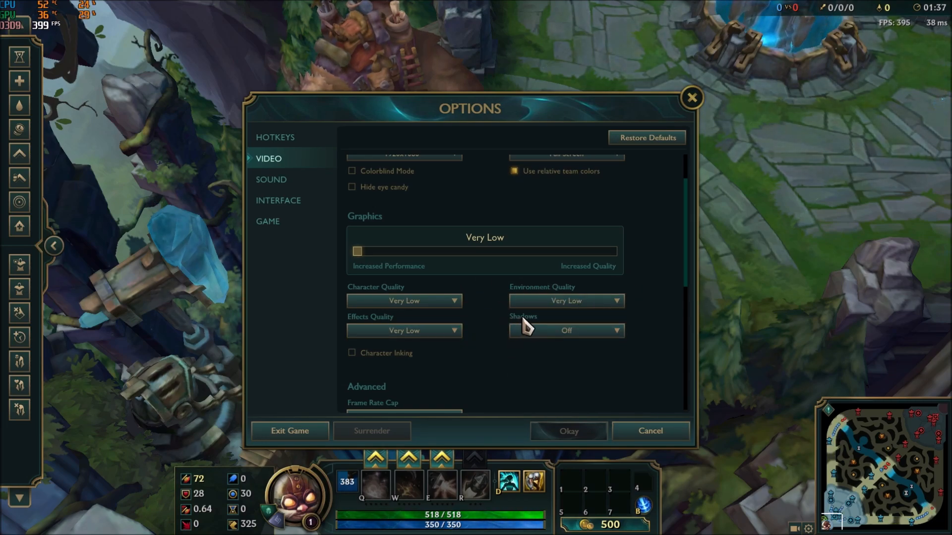
scroll("down", 3)
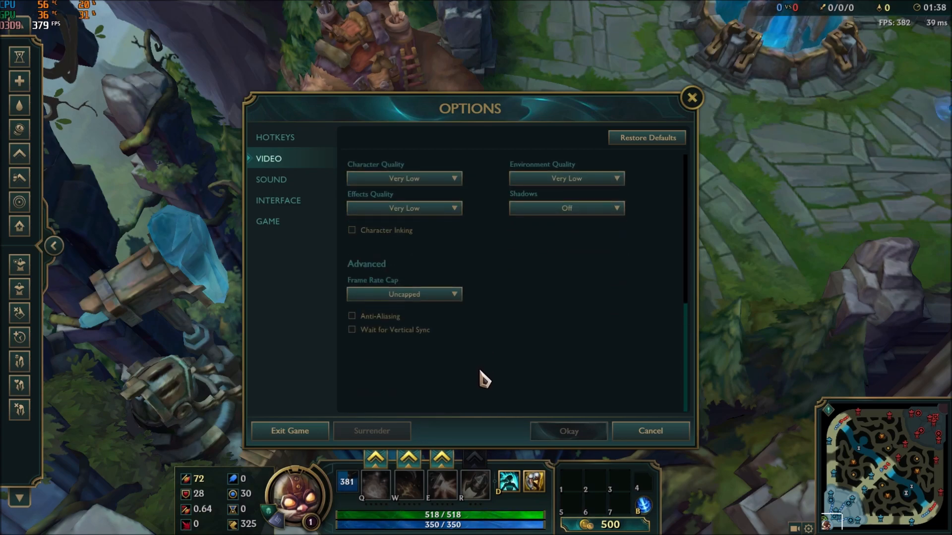
mouse_move(361, 348)
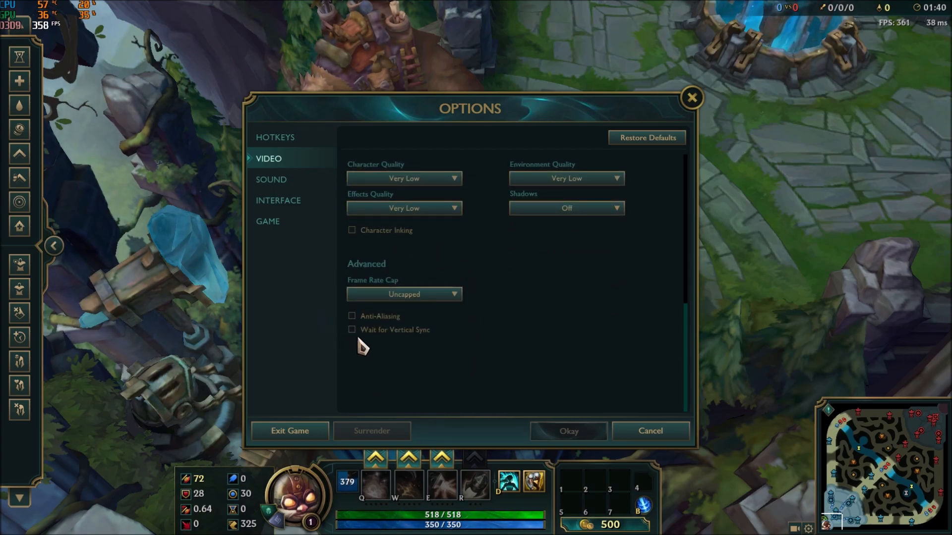
mouse_move(406, 328)
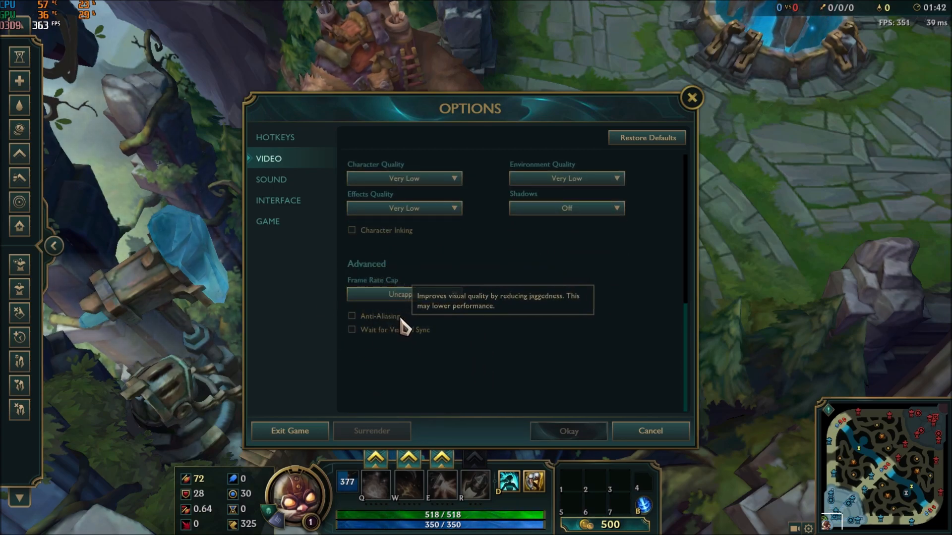
mouse_move(486, 321)
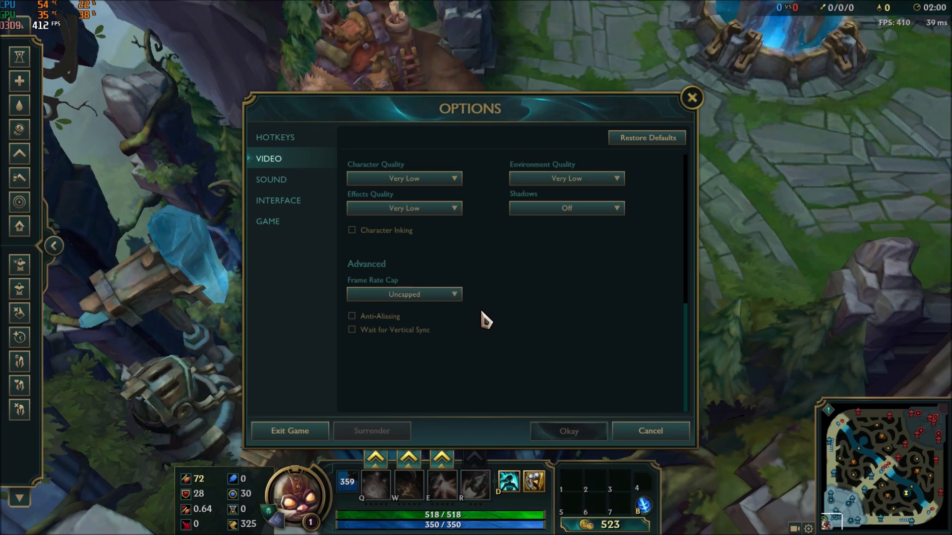
mouse_move(531, 343)
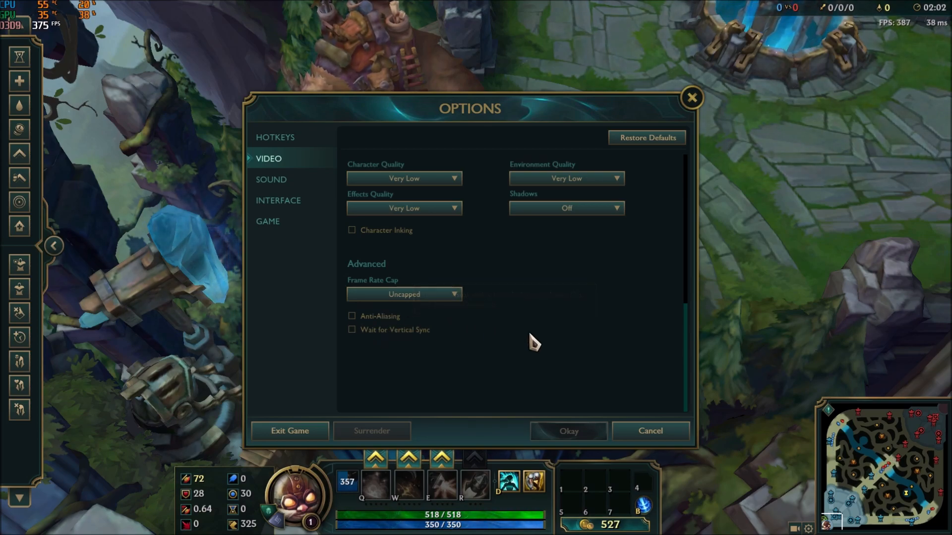
left_click(403, 294)
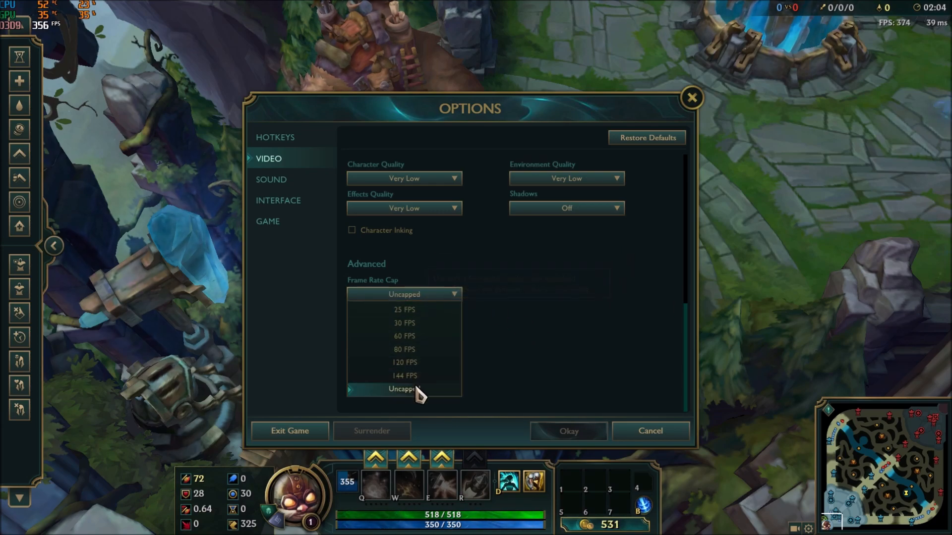
left_click(403, 389)
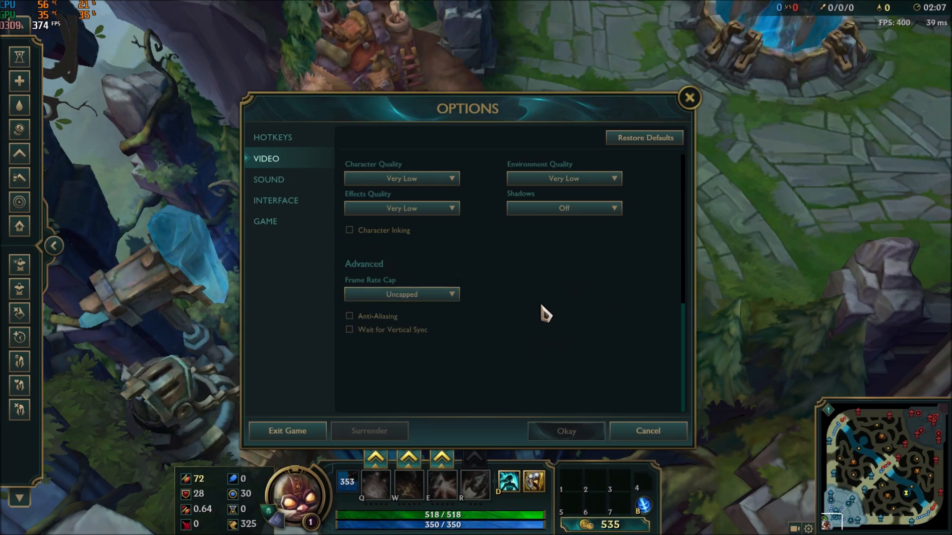